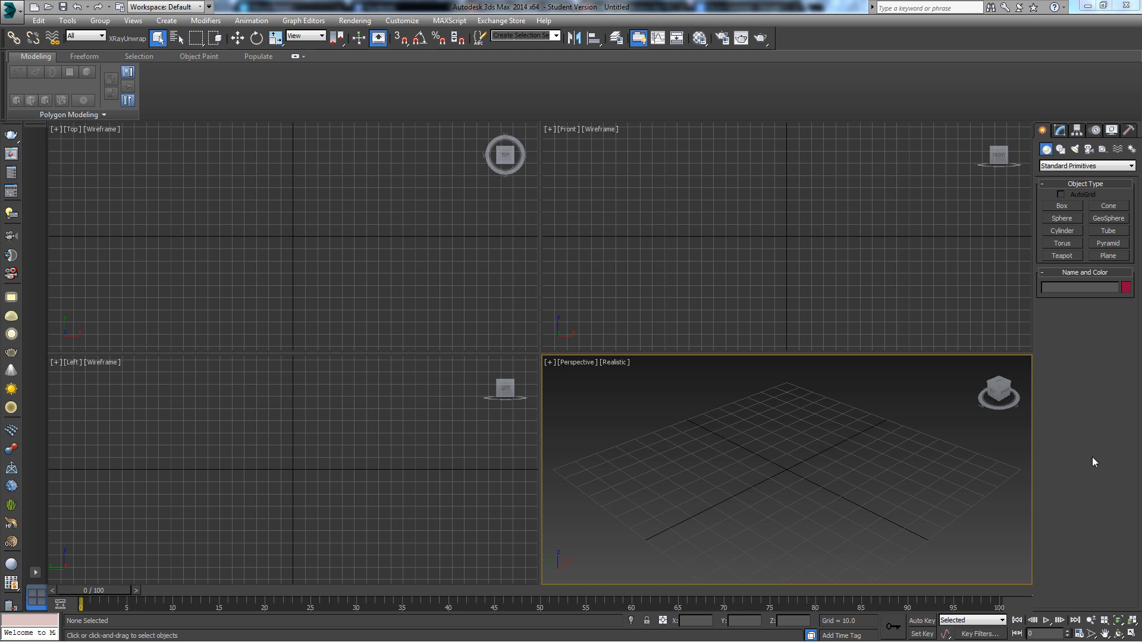
{"action": "mouse_move", "coordinate": [695, 396]}
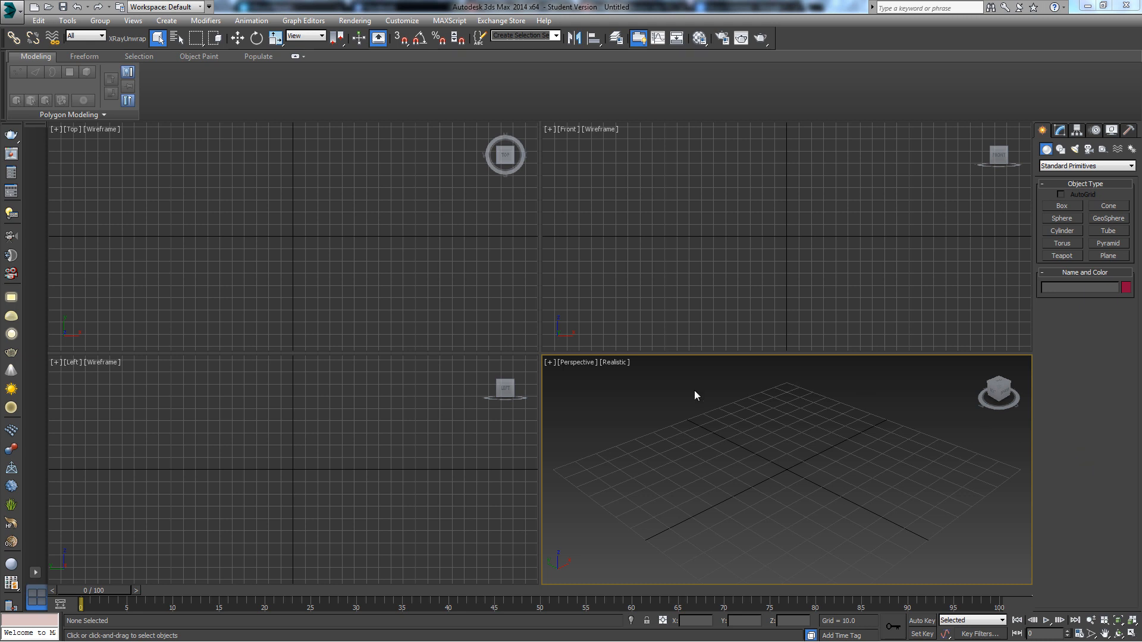
{"action": "mouse_move", "coordinate": [743, 399]}
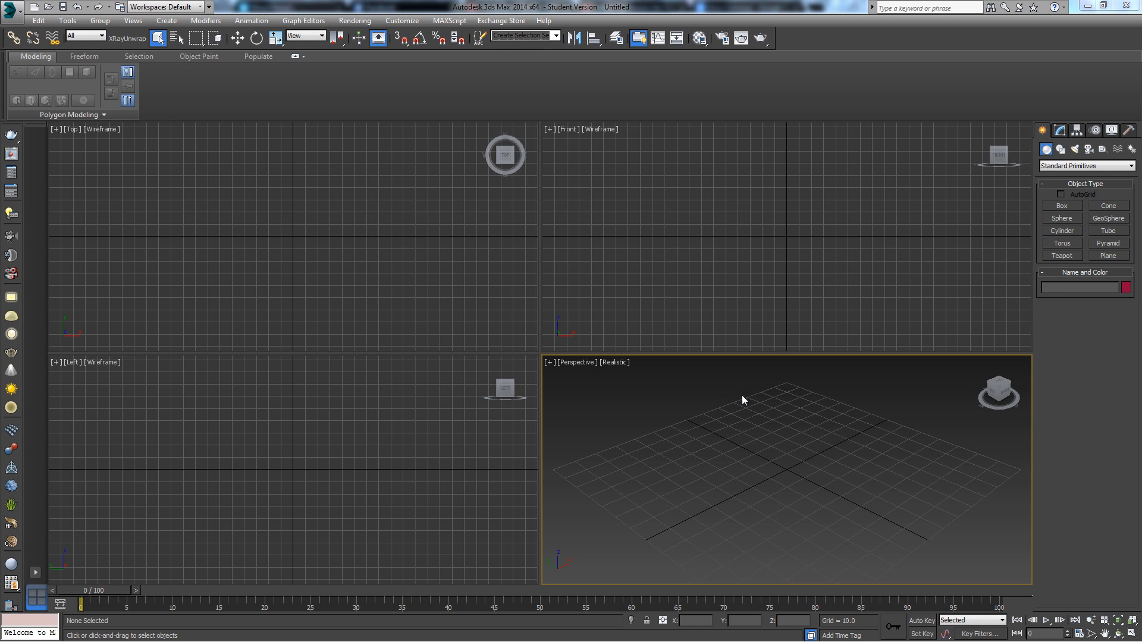
{"action": "mouse_move", "coordinate": [1062, 231]}
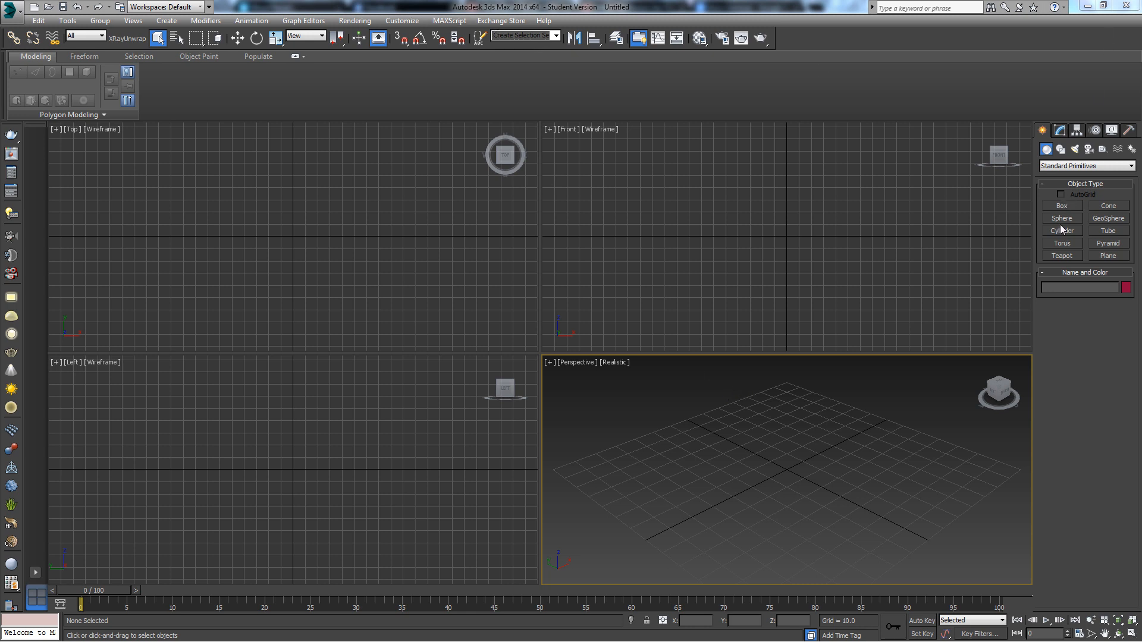
Maximize the Perspective viewport and drag out intersecting large yellow and smaller orange spheres
{"action": "left_click", "coordinate": [1061, 230]}
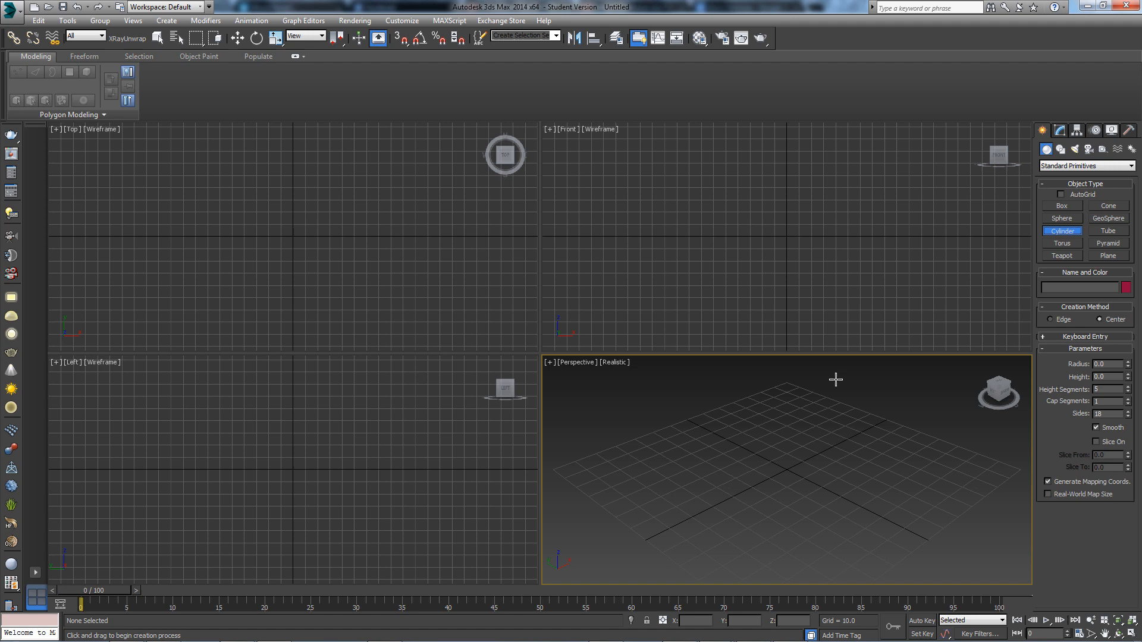
{"action": "key", "text": "alt+w"}
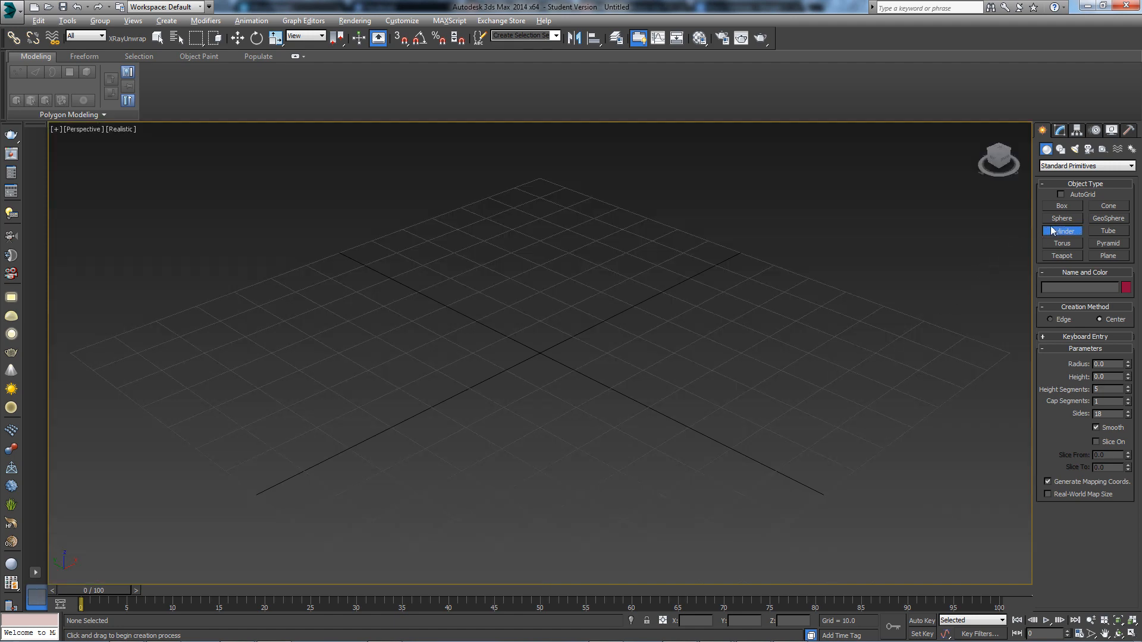
{"action": "left_click", "coordinate": [1061, 218]}
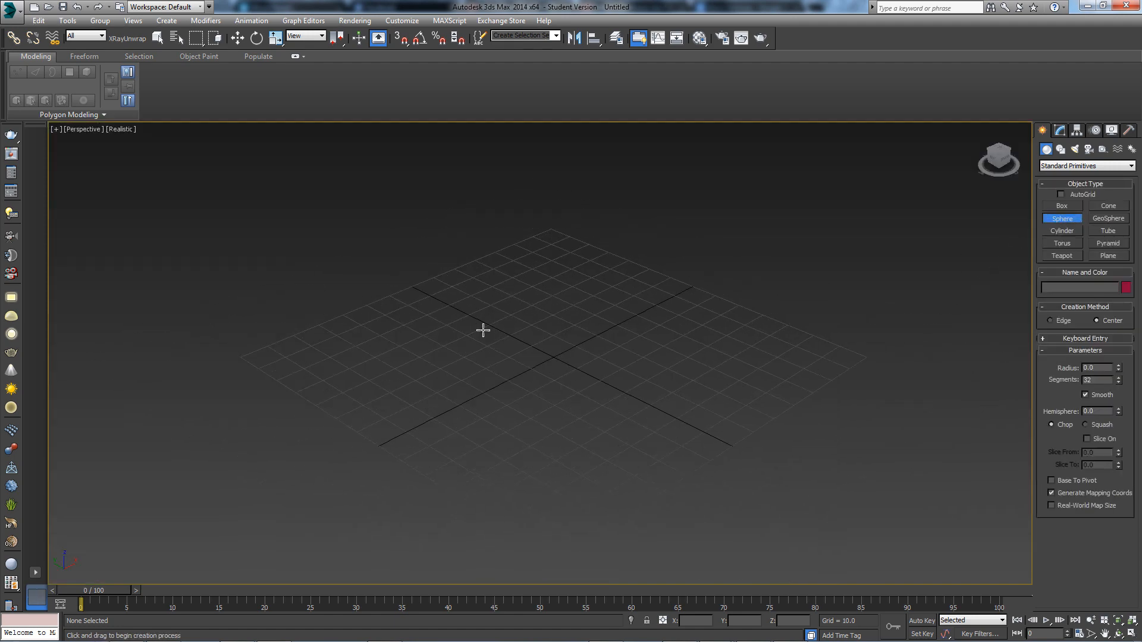
{"action": "left_click_drag", "start_coordinate": [483, 330], "coordinate": [581, 409]}
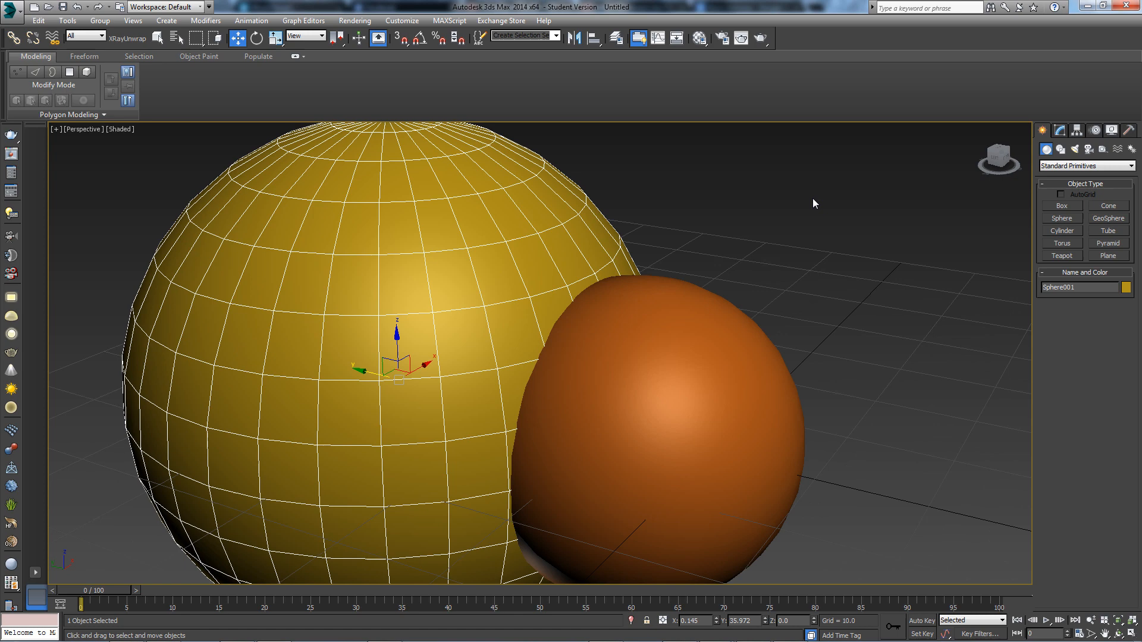
Use MAXScript Run Script to browse the Scripts folder and select Welder
{"action": "left_click", "coordinate": [448, 20]}
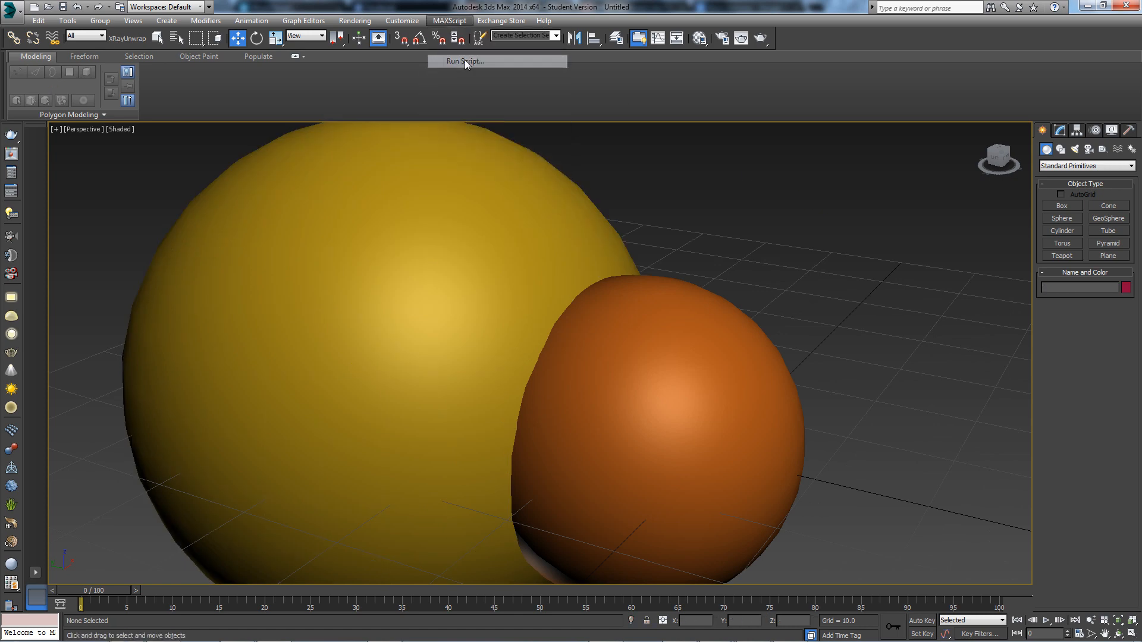
{"action": "left_click", "coordinate": [463, 62]}
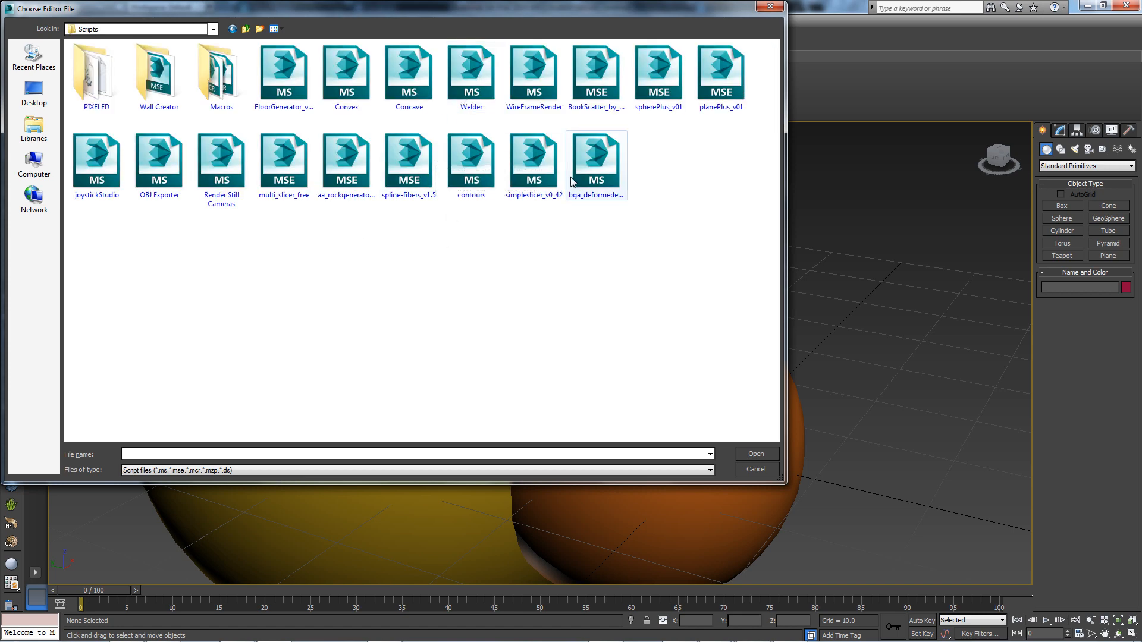
{"action": "left_click", "coordinate": [471, 72]}
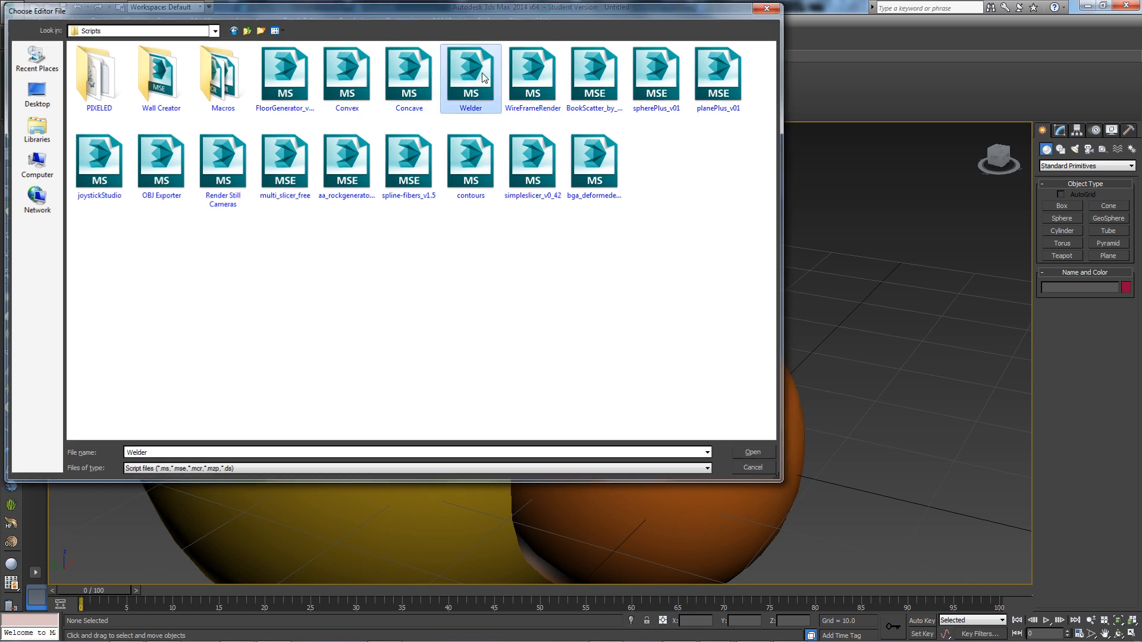
Run the Welder script and scroll its panel toward Intersecting Welds
{"action": "left_click", "coordinate": [752, 452]}
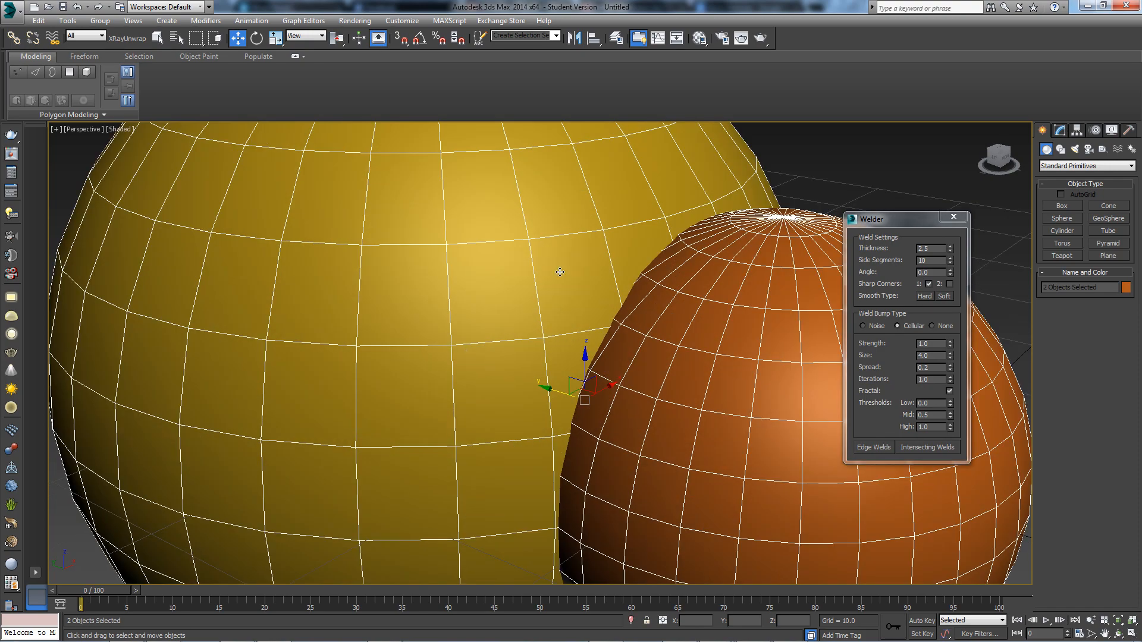
{"action": "scroll", "scroll_direction": "down", "scroll_amount": 3}
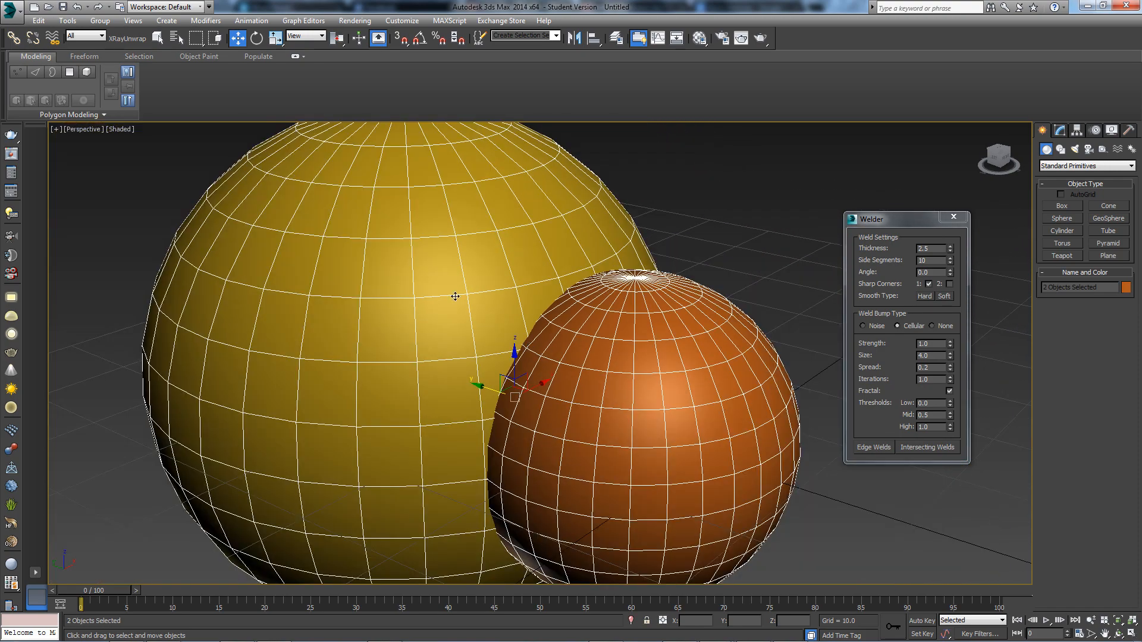
{"action": "mouse_move", "coordinate": [913, 453]}
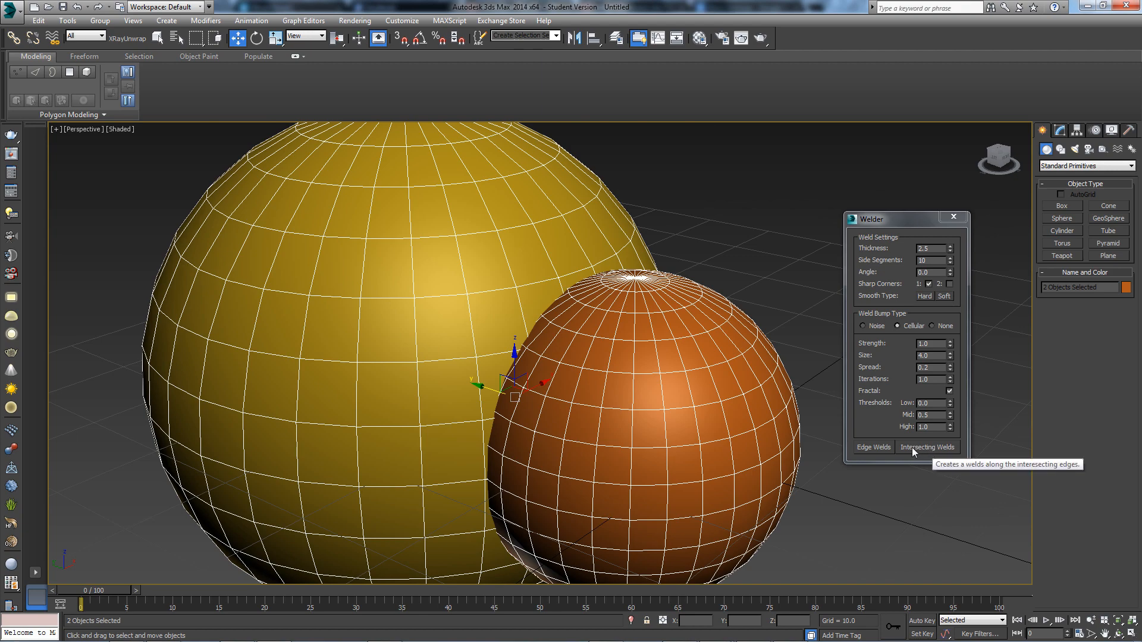
Create Weld_001 using Intersecting Welds along the spheres' intersection
{"action": "left_click", "coordinate": [926, 447]}
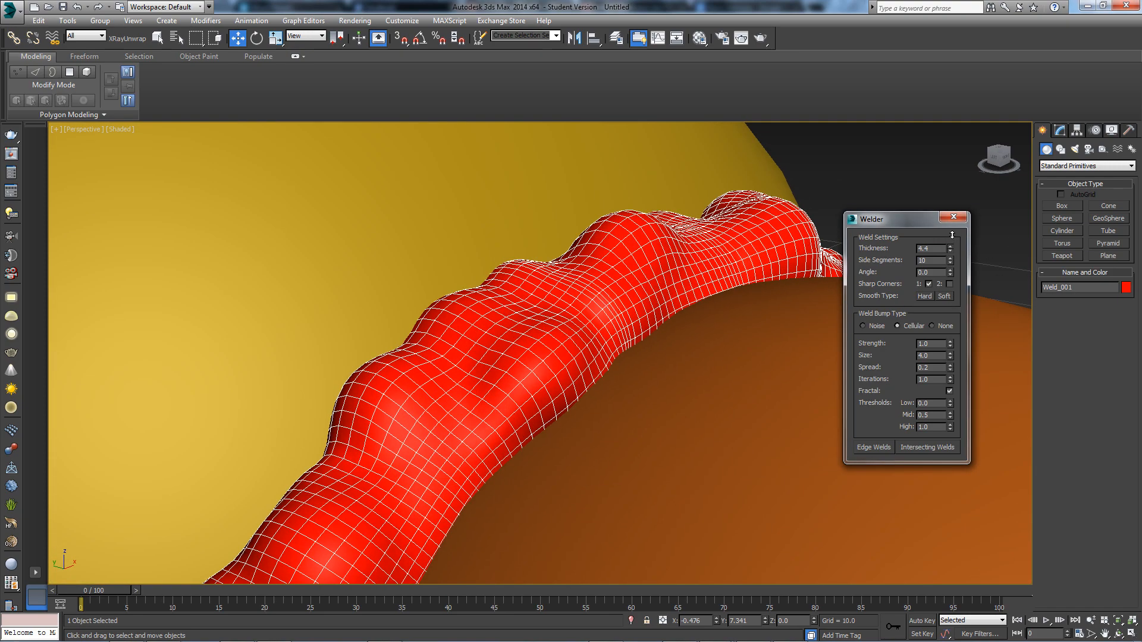
Test weld Thickness values, ending at 2.5, and adjust the Side Segments count
{"action": "left_click", "coordinate": [950, 250]}
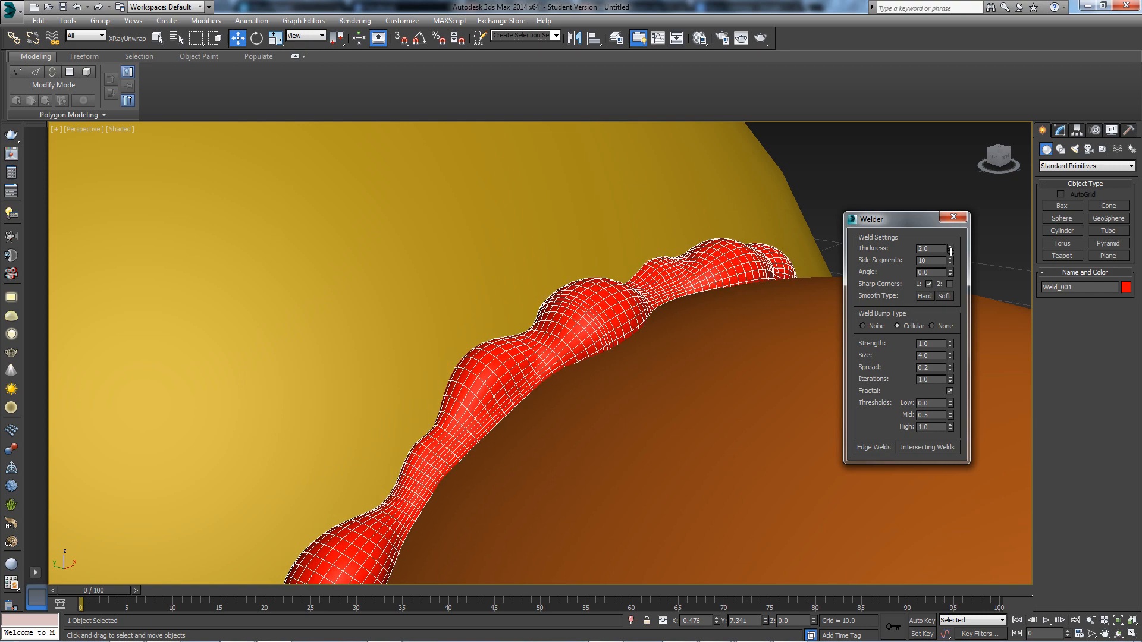
{"action": "left_click", "coordinate": [950, 250]}
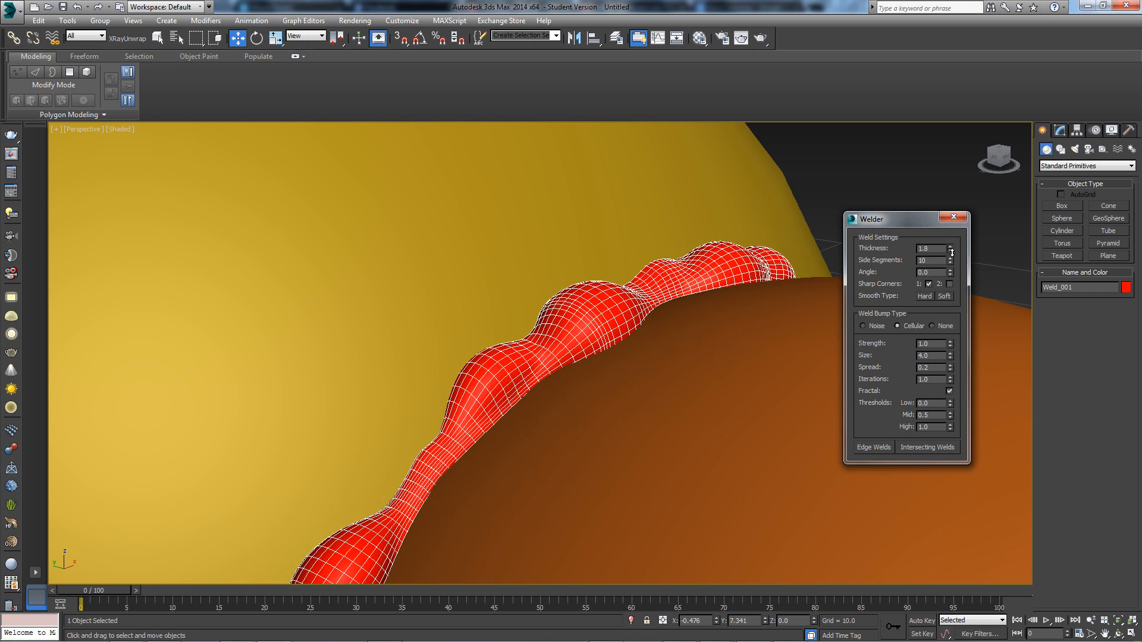
{"action": "left_click", "coordinate": [950, 246]}
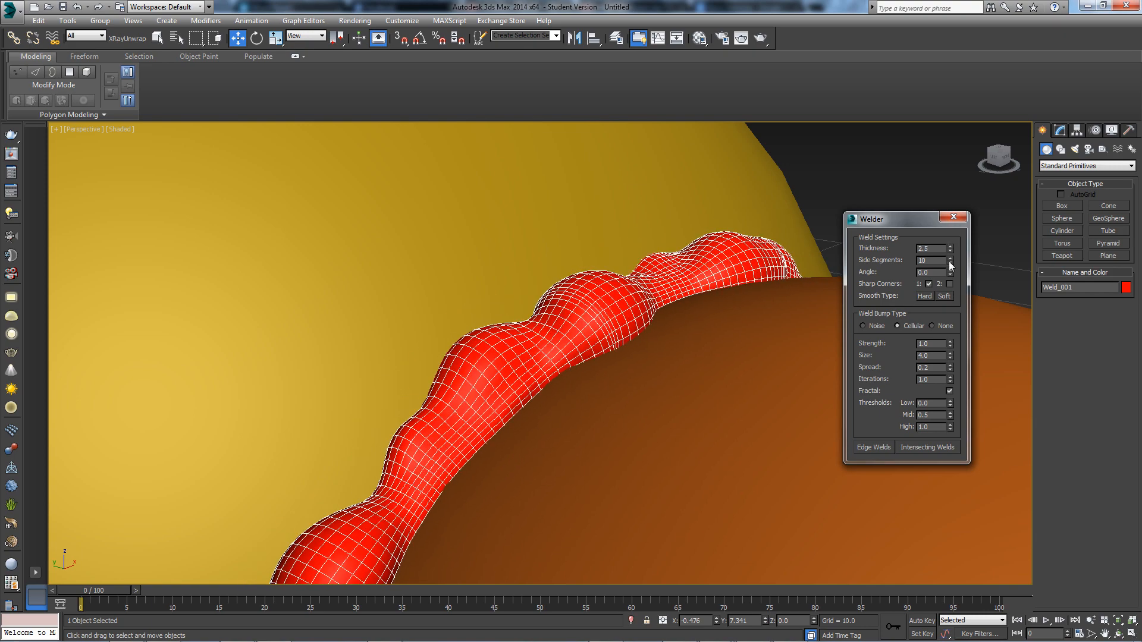
{"action": "left_click", "coordinate": [950, 262]}
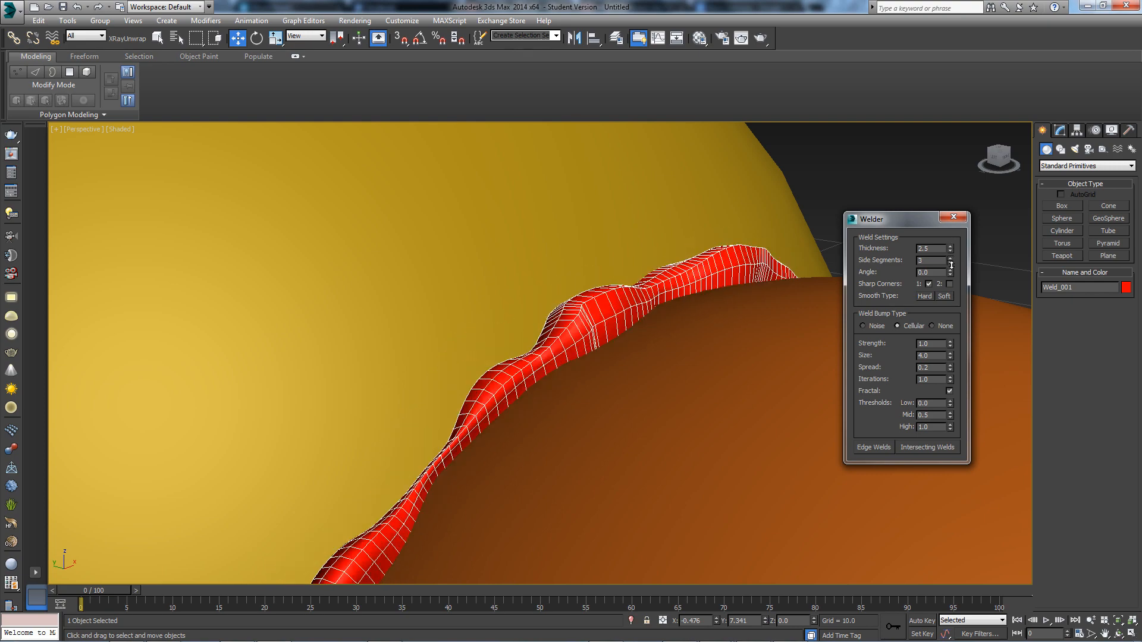
{"action": "left_click", "coordinate": [949, 259]}
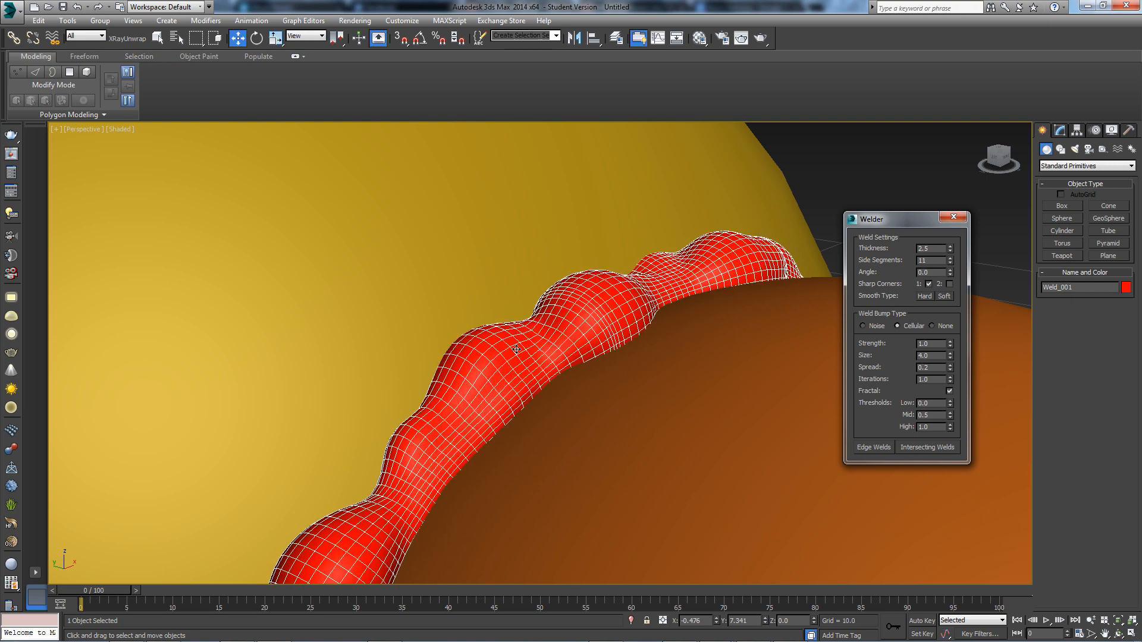
{"action": "left_click", "coordinate": [951, 263]}
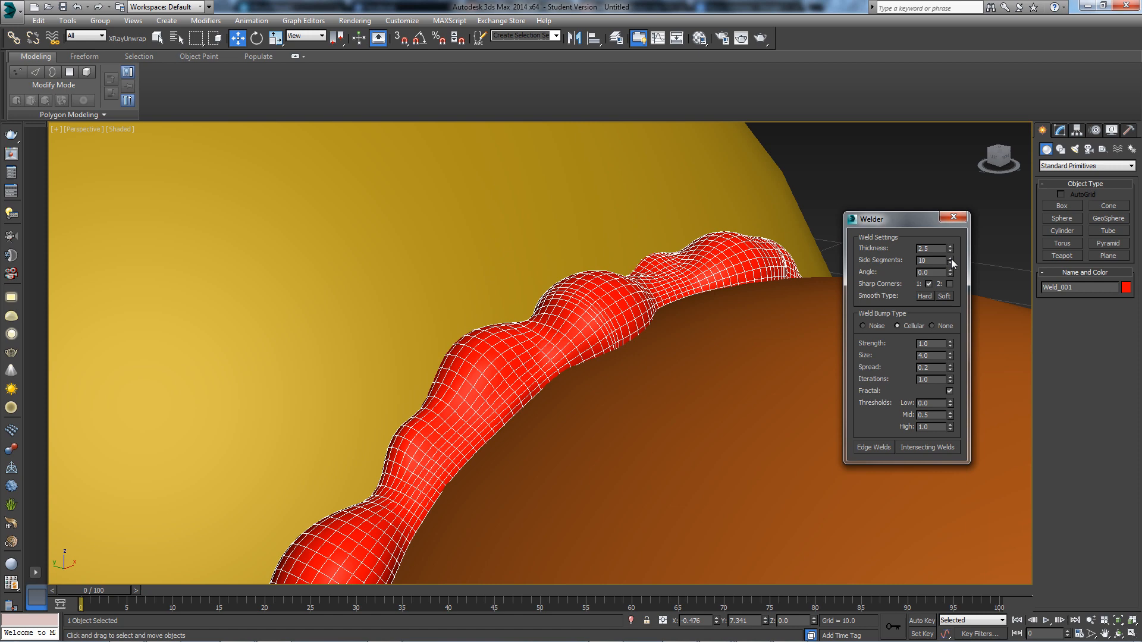
{"action": "left_click", "coordinate": [950, 258]}
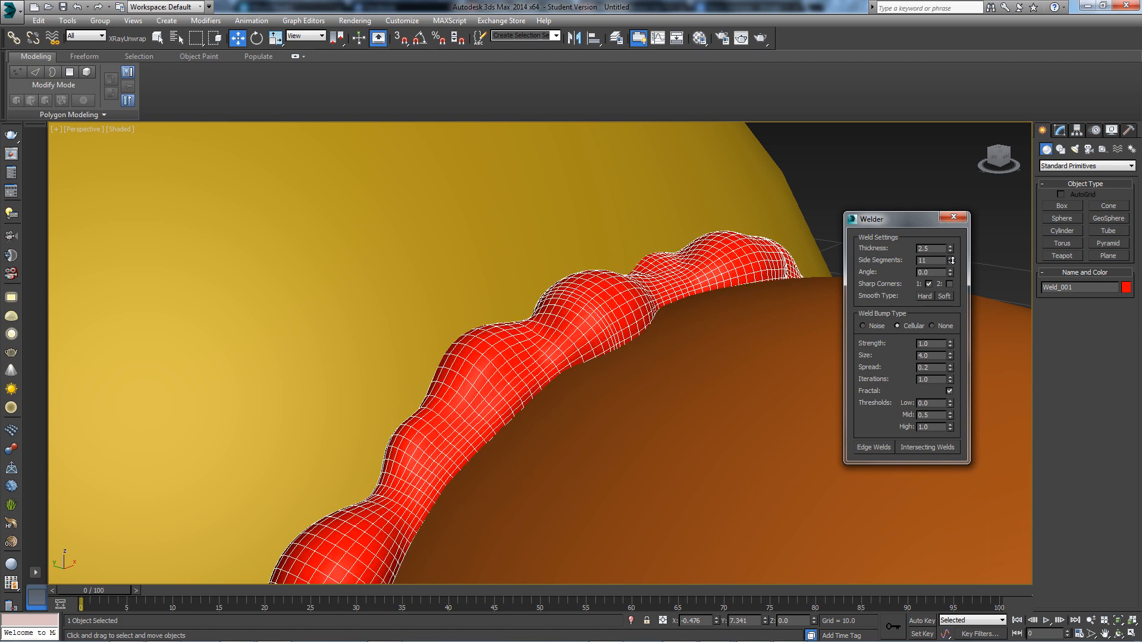
{"action": "left_click", "coordinate": [950, 258]}
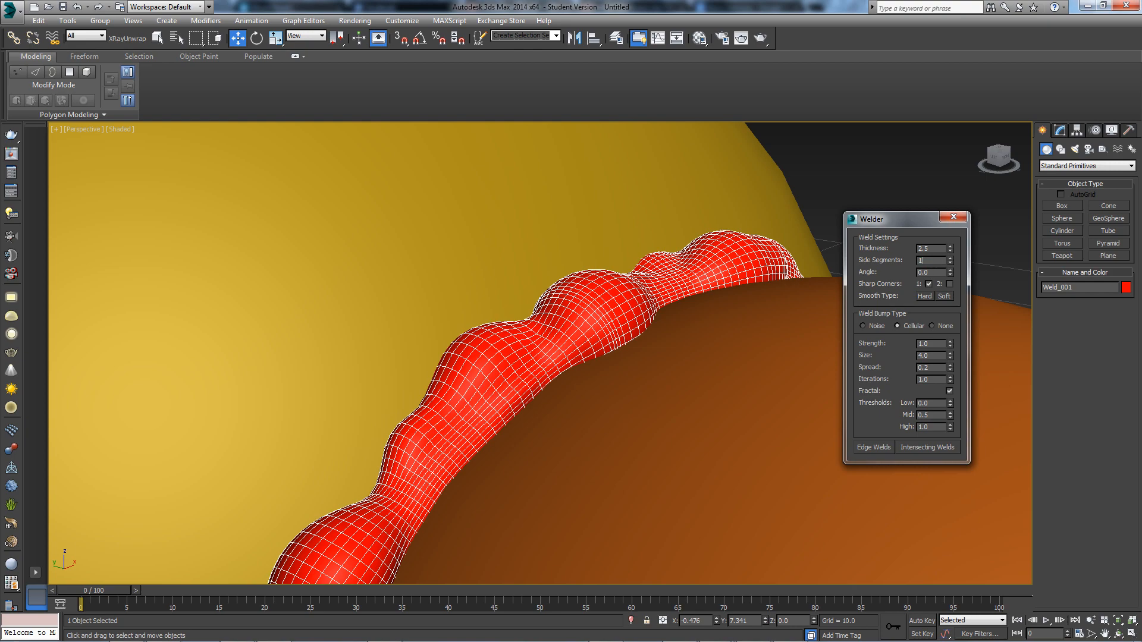
Try an angled weld, reset Angle to 0.0, and enable the second Sharp Corners option
{"action": "left_click", "coordinate": [949, 258]}
{"action": "type", "text": "0"}
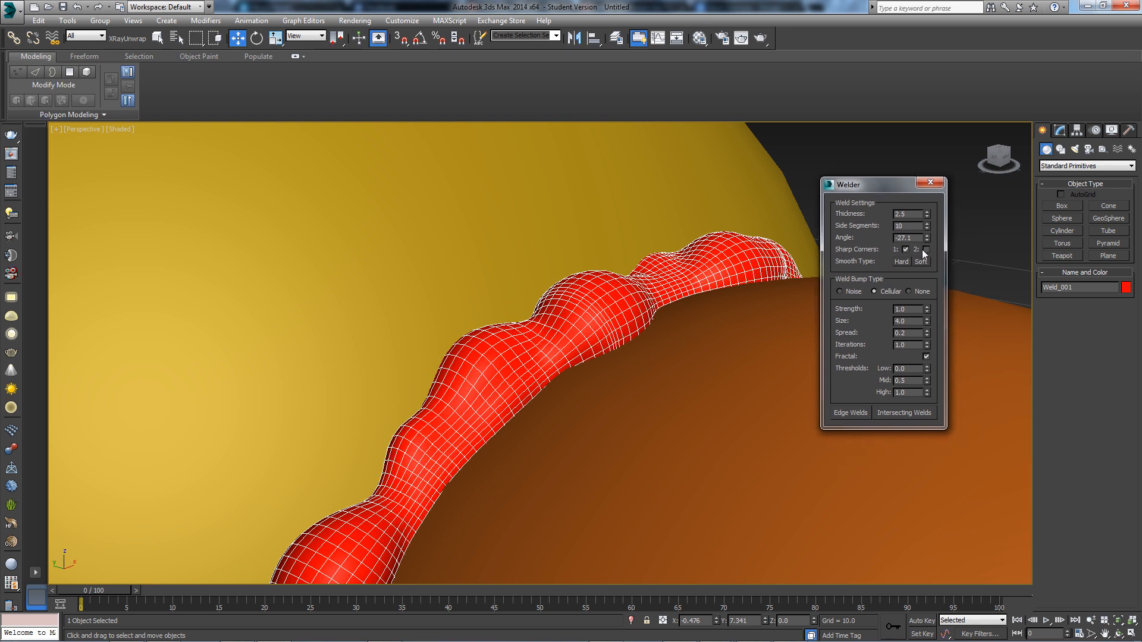
{"action": "left_click", "coordinate": [926, 249]}
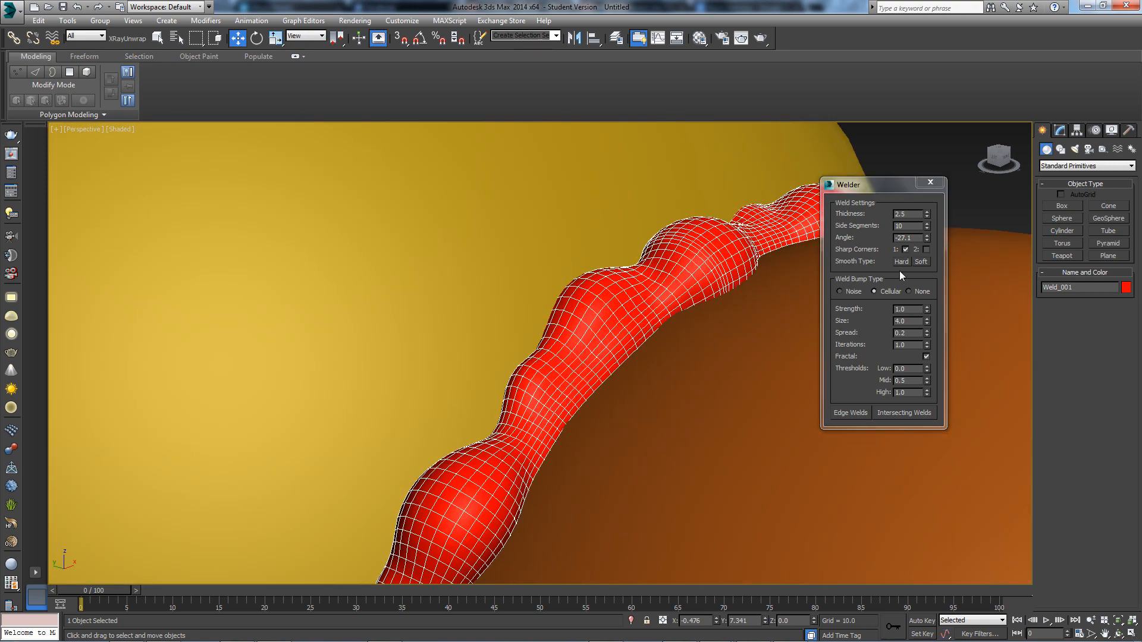
{"action": "left_click", "coordinate": [901, 262]}
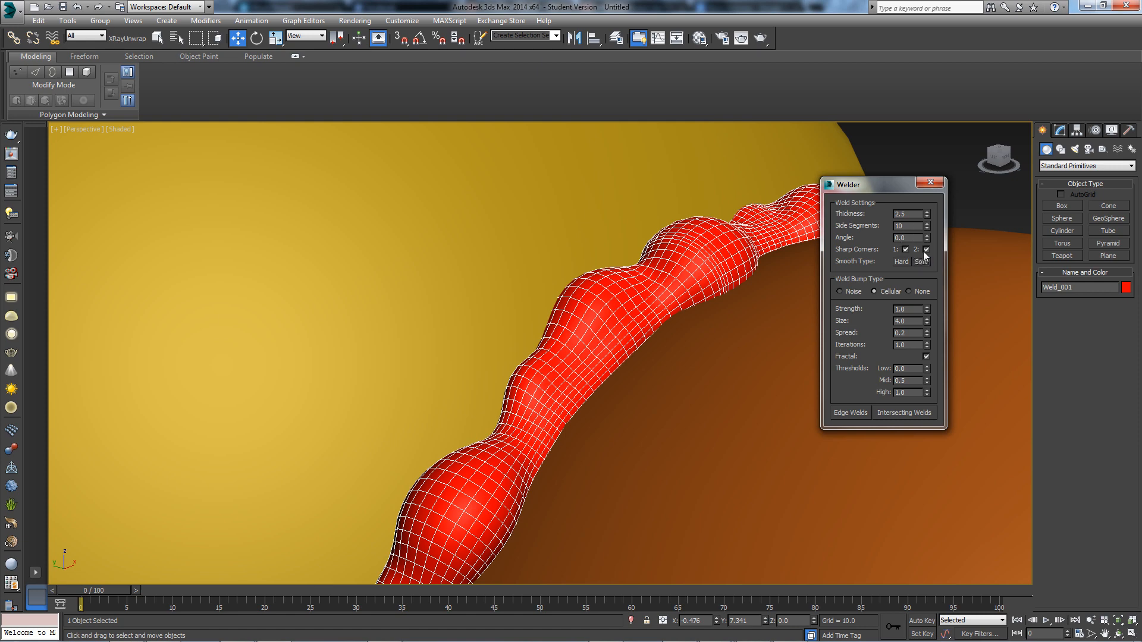
{"action": "left_click", "coordinate": [925, 251]}
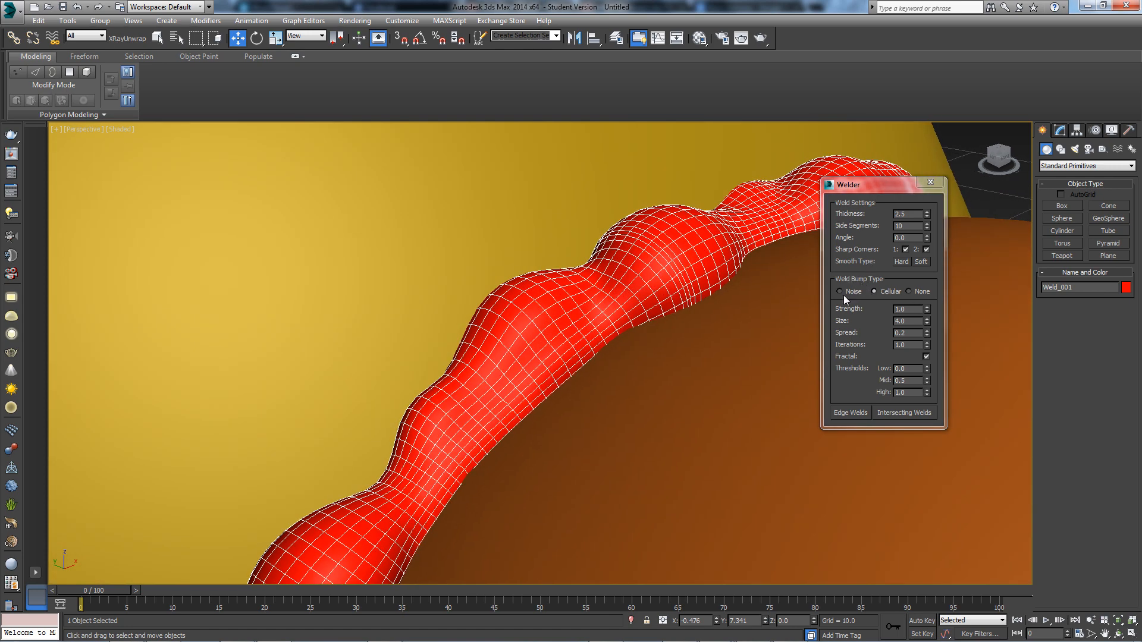
Try noise bumps, return to cellular, and set strength 1.1, size 4.1, iterations 1.0
{"action": "left_click", "coordinate": [840, 292]}
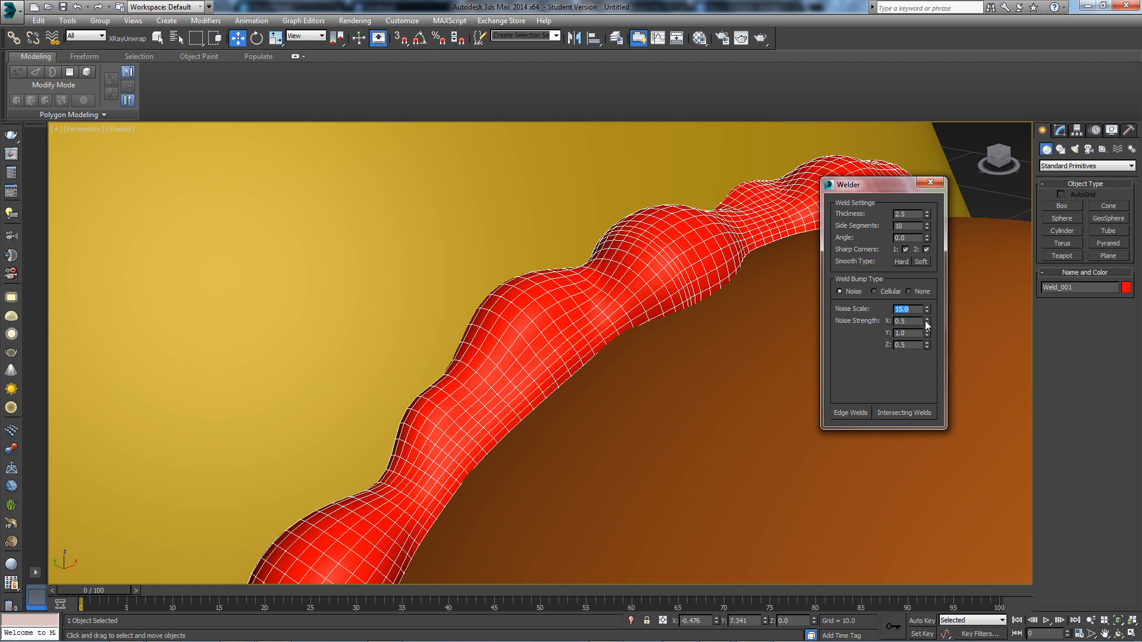
{"action": "type", "text": "0.1"}
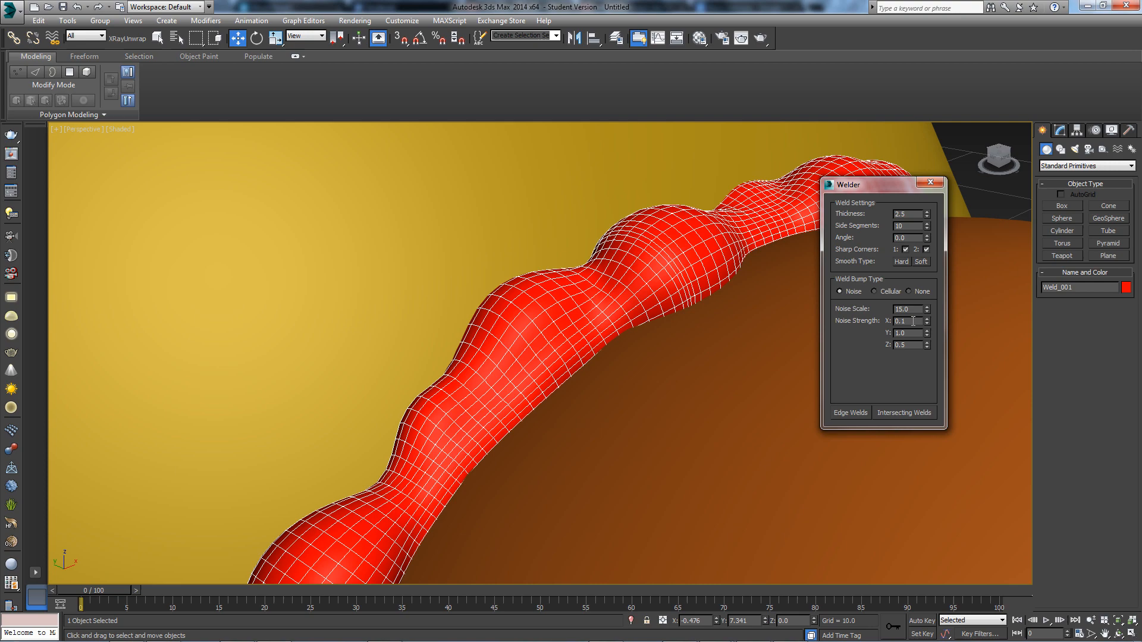
{"action": "left_click", "coordinate": [873, 291]}
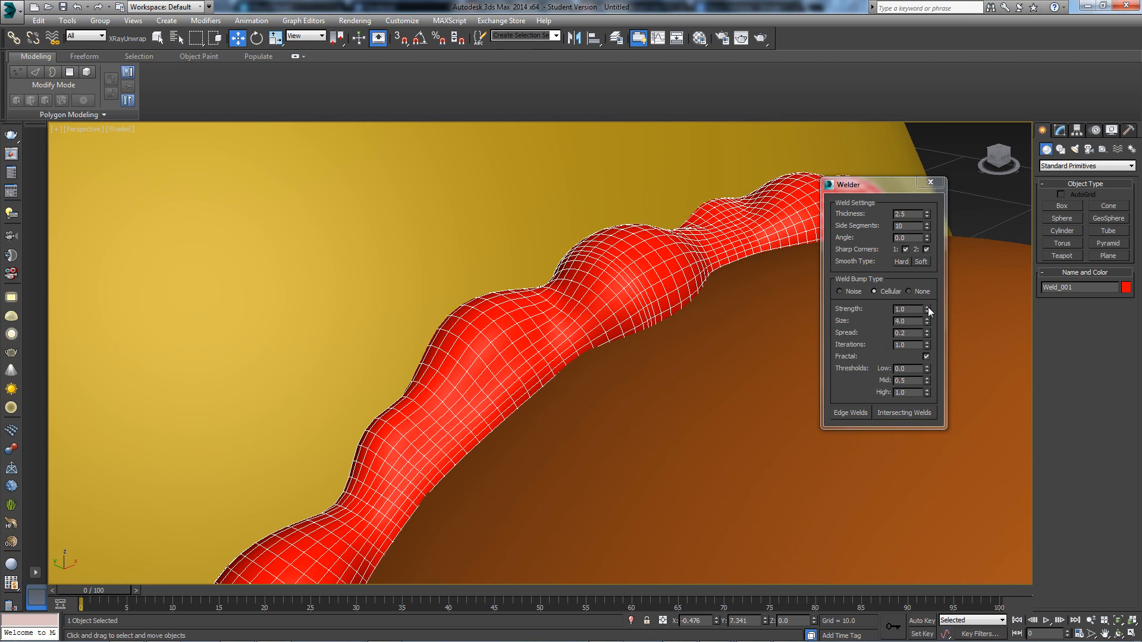
{"action": "left_click", "coordinate": [928, 307]}
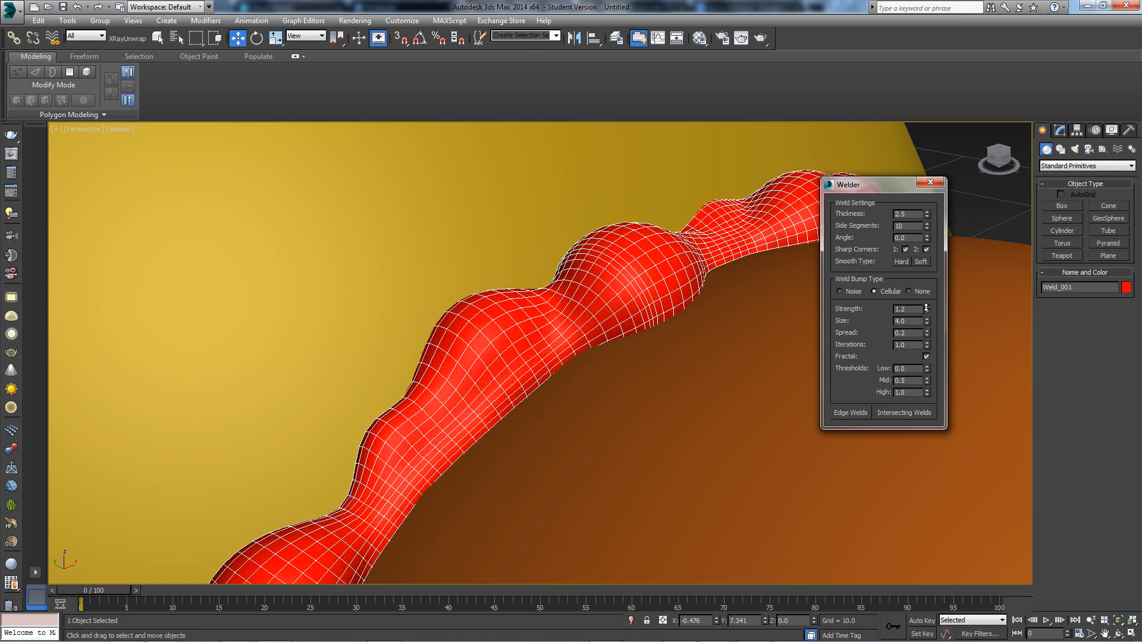
{"action": "left_click", "coordinate": [925, 311]}
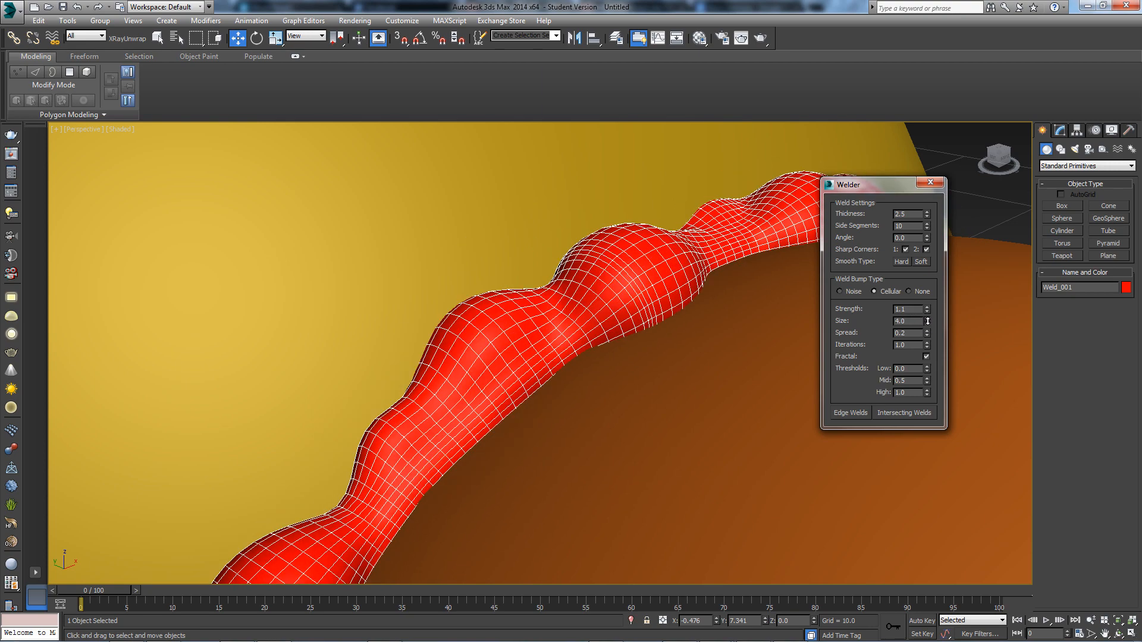
{"action": "left_click", "coordinate": [928, 318]}
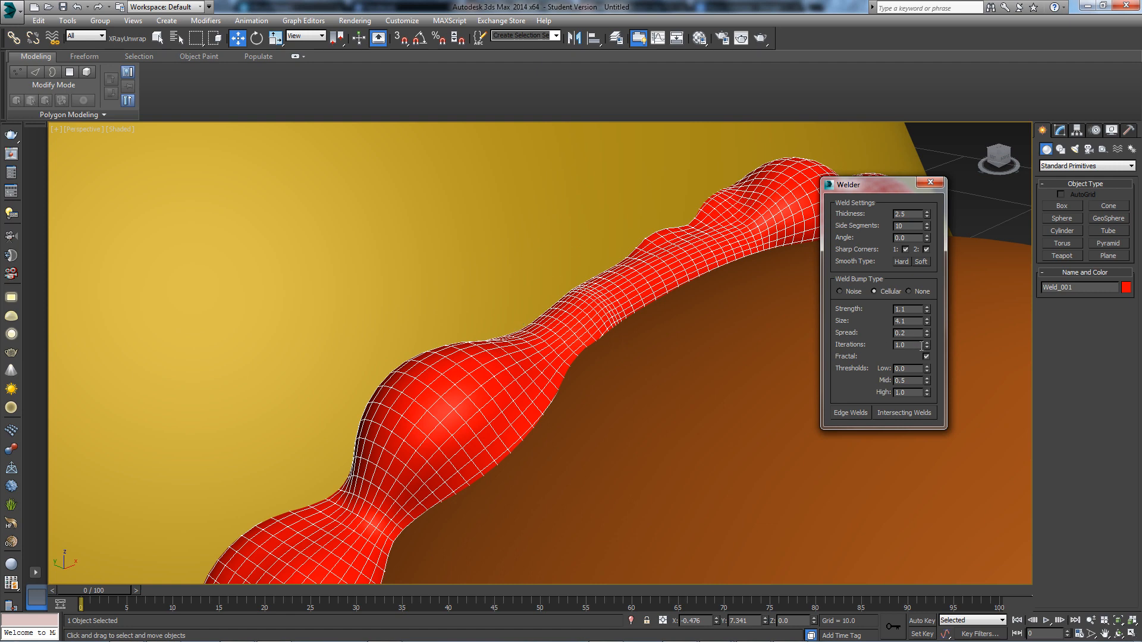
{"action": "left_click", "coordinate": [927, 341]}
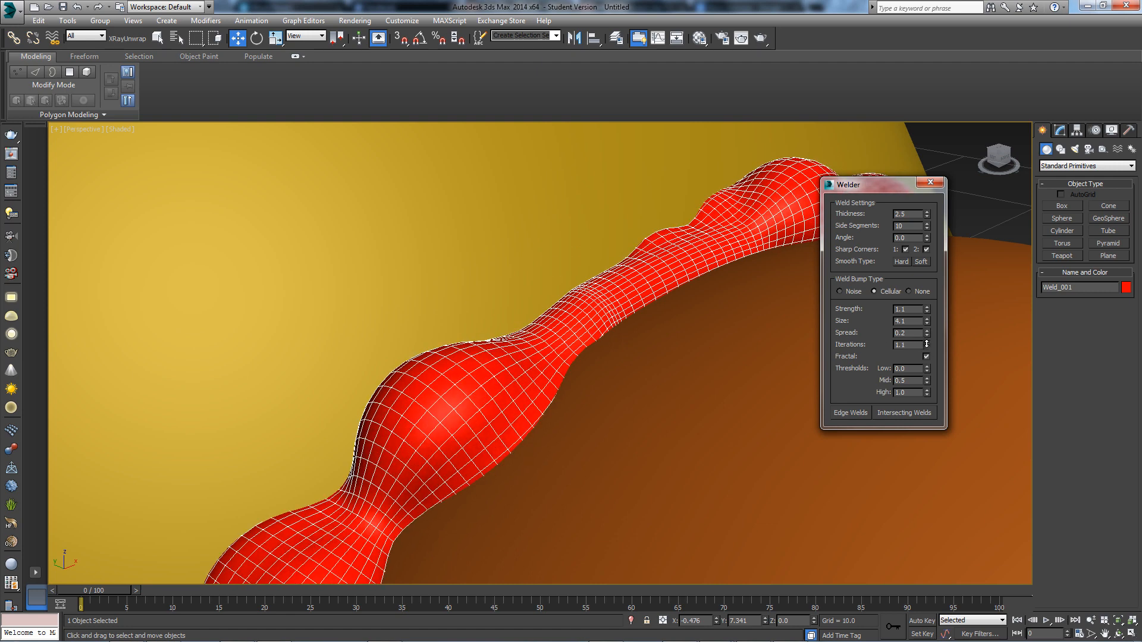
{"action": "left_click", "coordinate": [926, 347]}
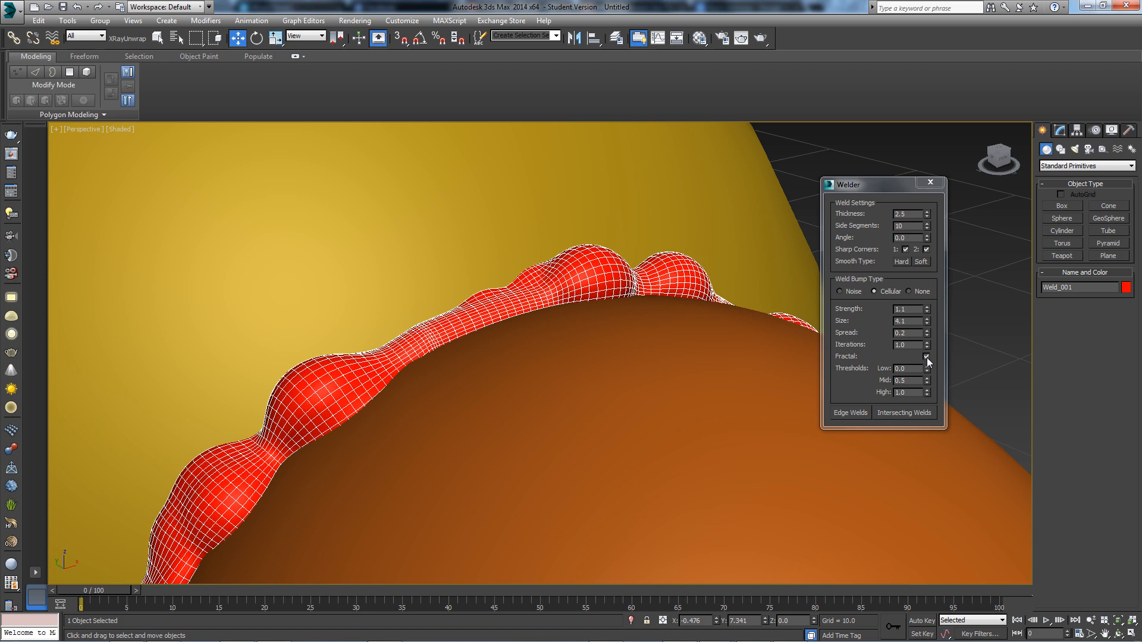
{"action": "mouse_move", "coordinate": [901, 361]}
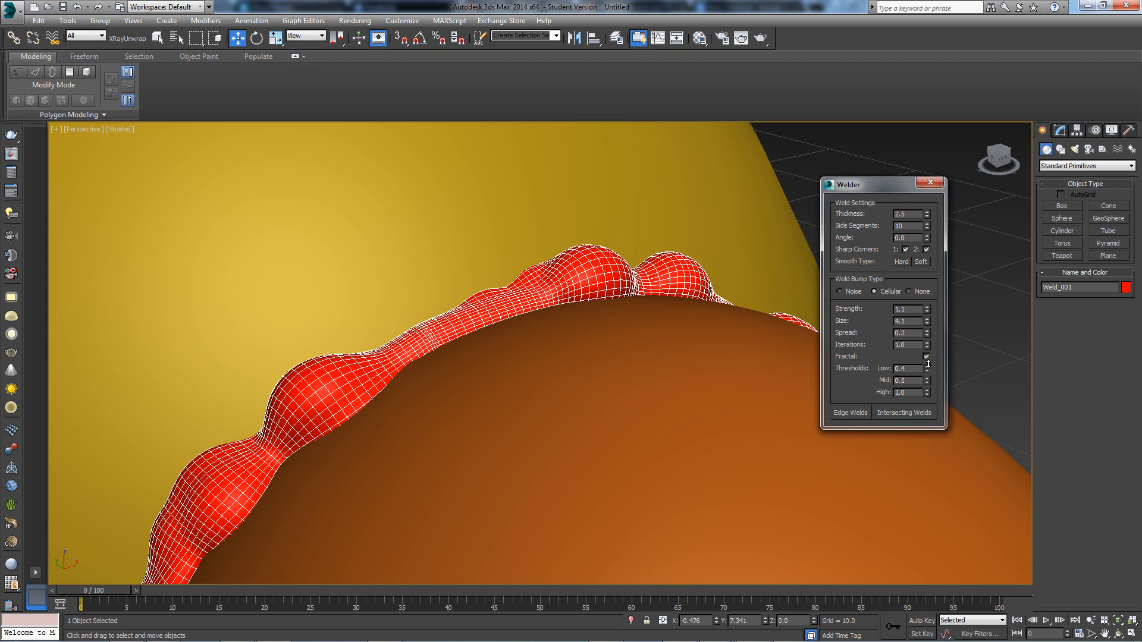
Experiment with the bump thresholds, leaving Low 0.0, Mid 0.0 and High 1.0
{"action": "left_click", "coordinate": [928, 370]}
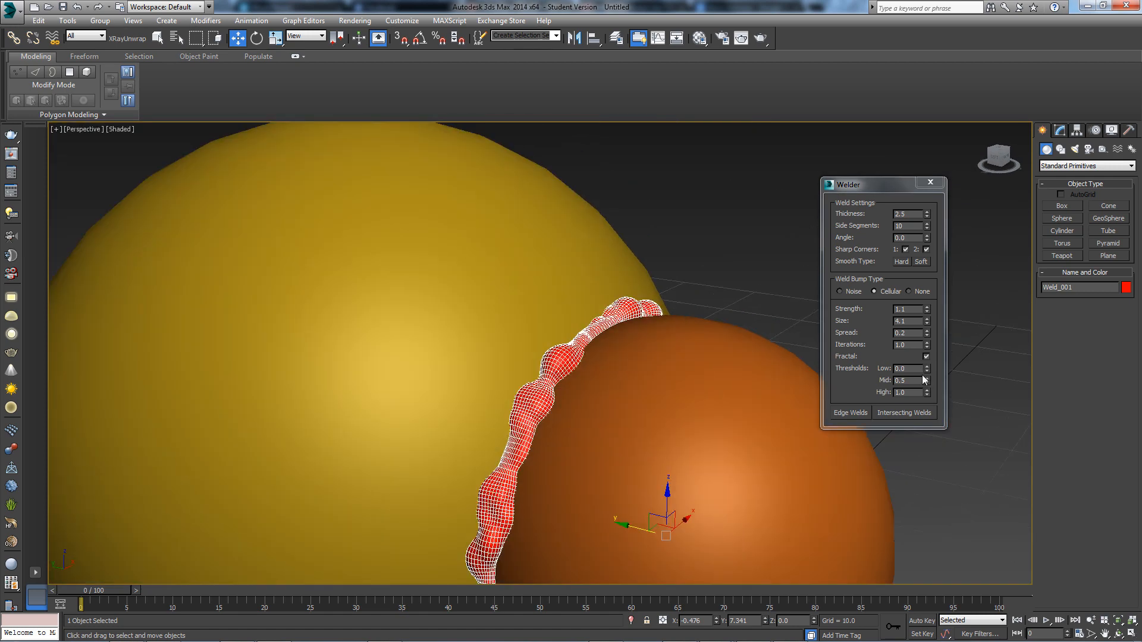
{"action": "left_click", "coordinate": [928, 383]}
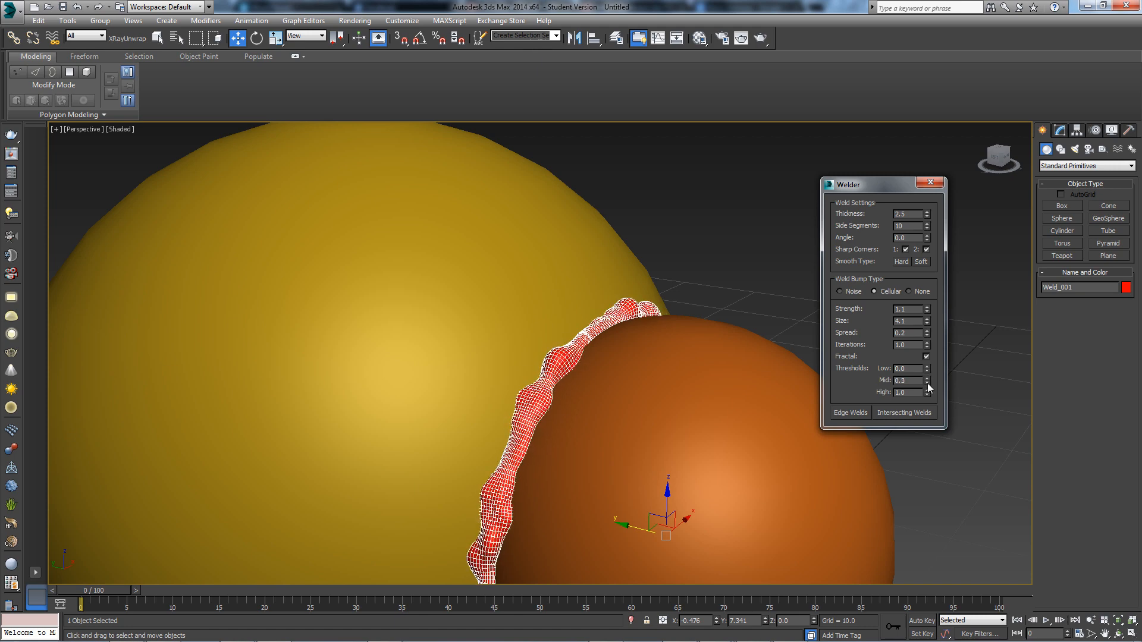
{"action": "left_click", "coordinate": [927, 395]}
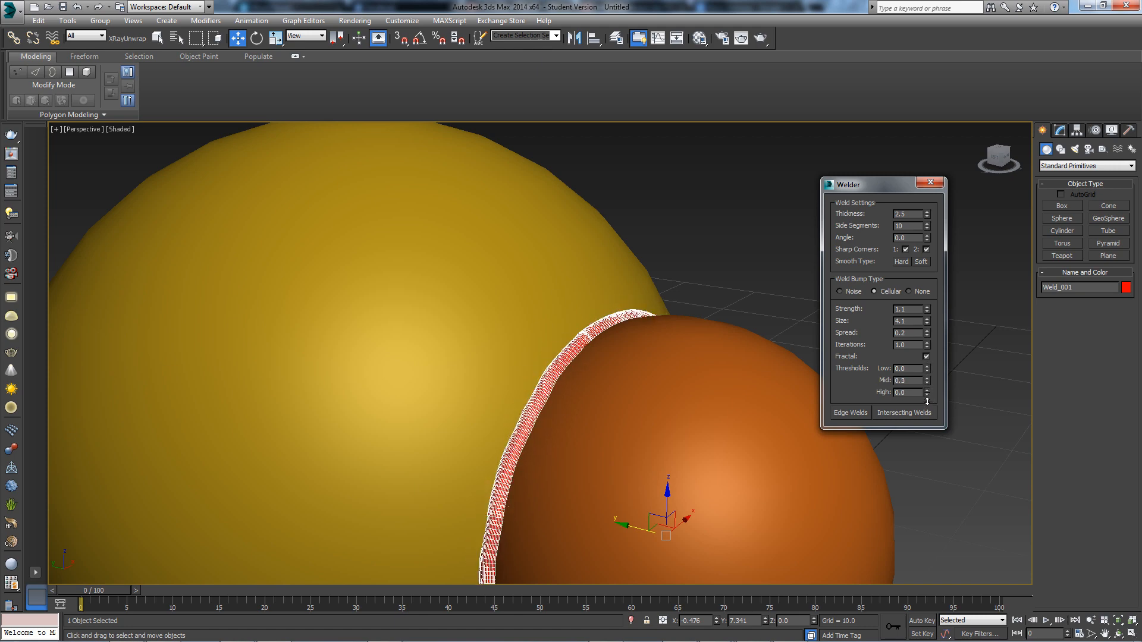
{"action": "left_click", "coordinate": [926, 379]}
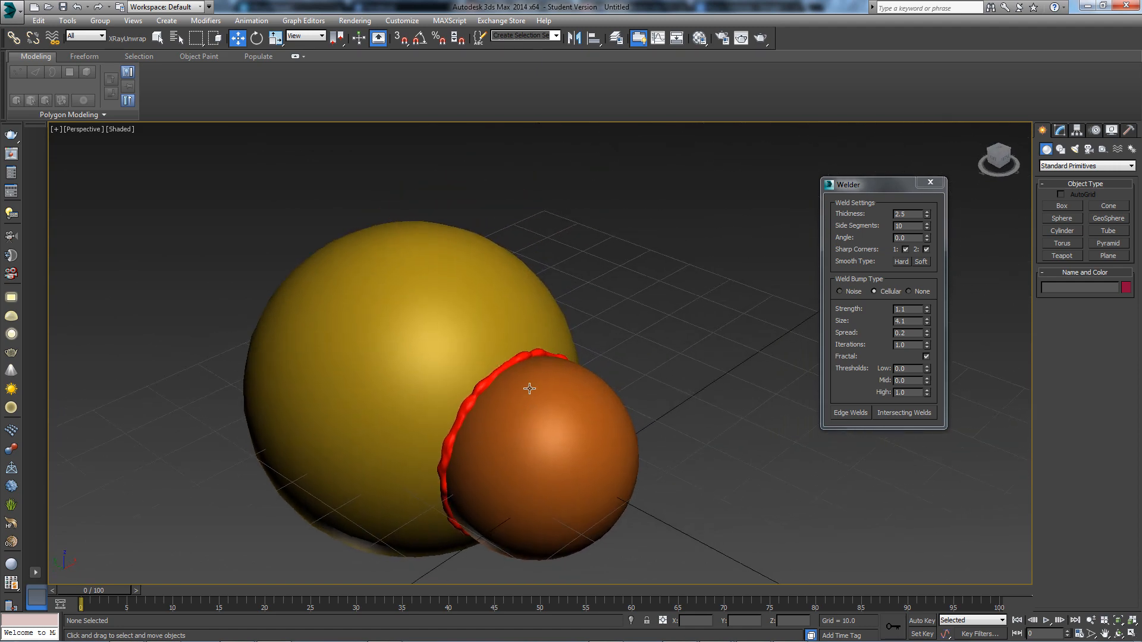
Open the MAXScript Open Script browser and pick the Convex script in Scripts
{"action": "left_click", "coordinate": [450, 20]}
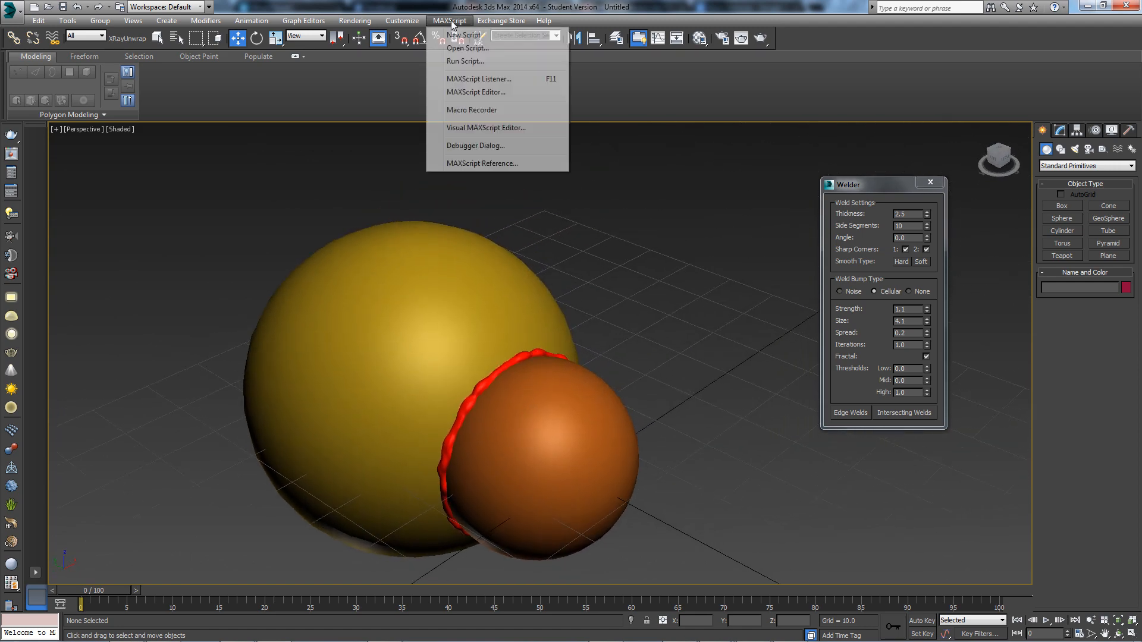
{"action": "left_click", "coordinate": [467, 48]}
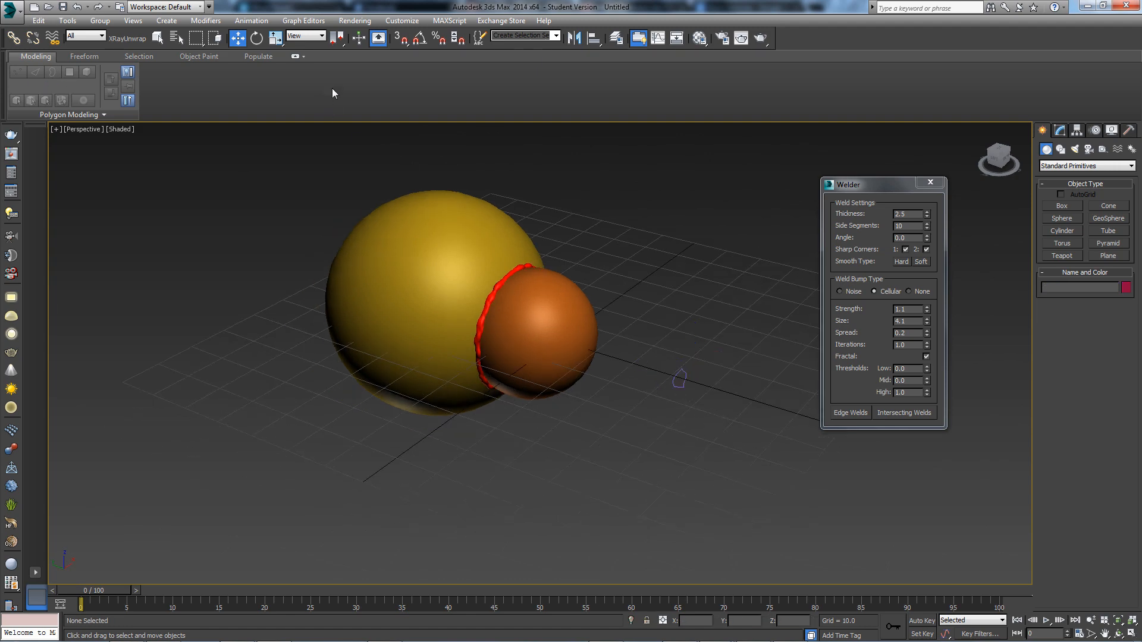
{"action": "left_click", "coordinate": [448, 20]}
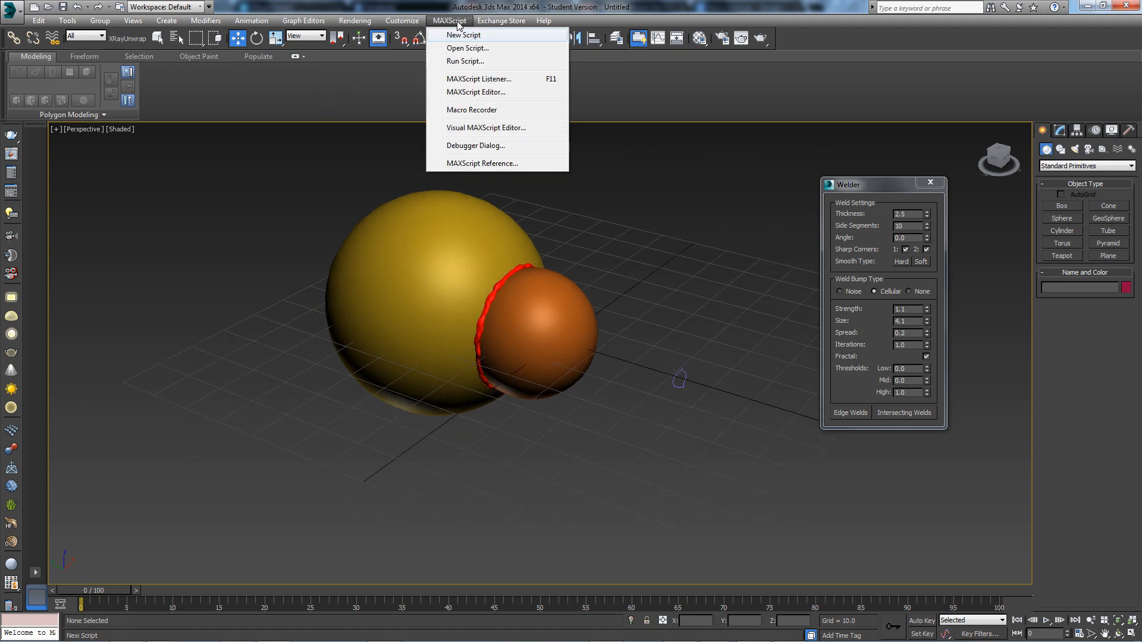
{"action": "left_click", "coordinate": [467, 47]}
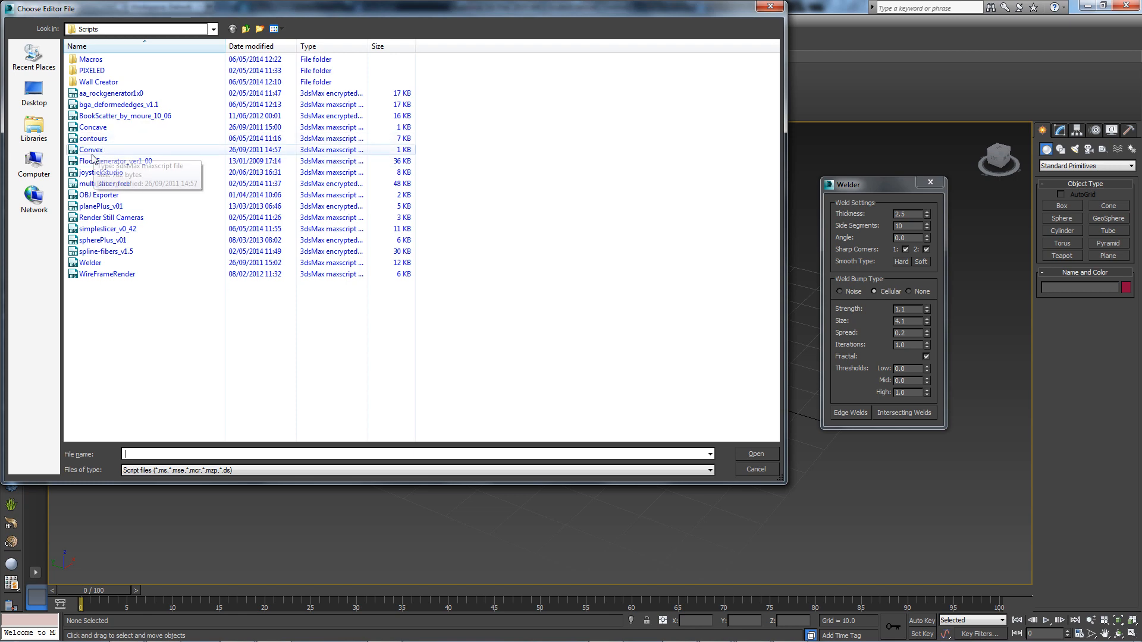
{"action": "left_click", "coordinate": [755, 469]}
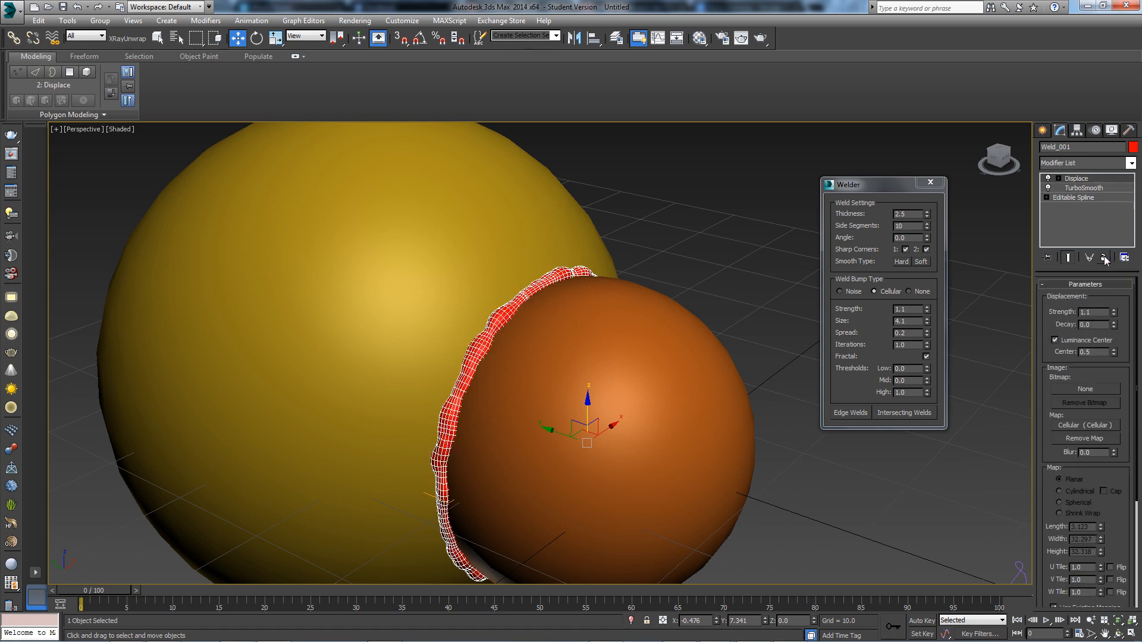
Delete Weld_001's Displace and TurboSmooth modifiers and uncheck Enable In Viewport
{"action": "left_click", "coordinate": [1076, 197]}
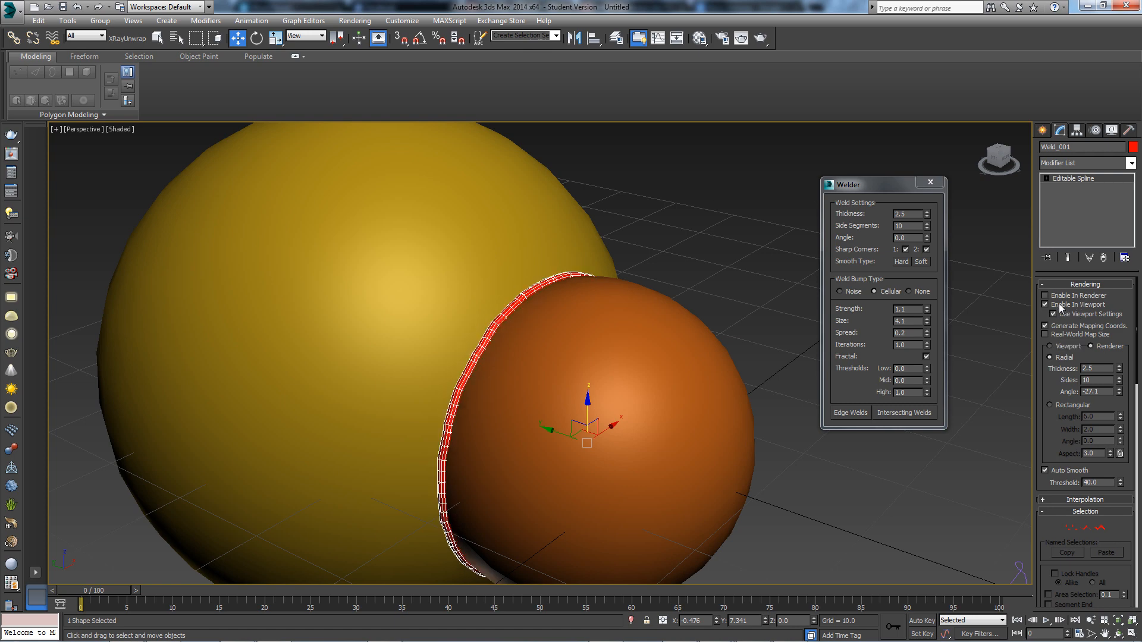
{"action": "left_click", "coordinate": [1047, 305]}
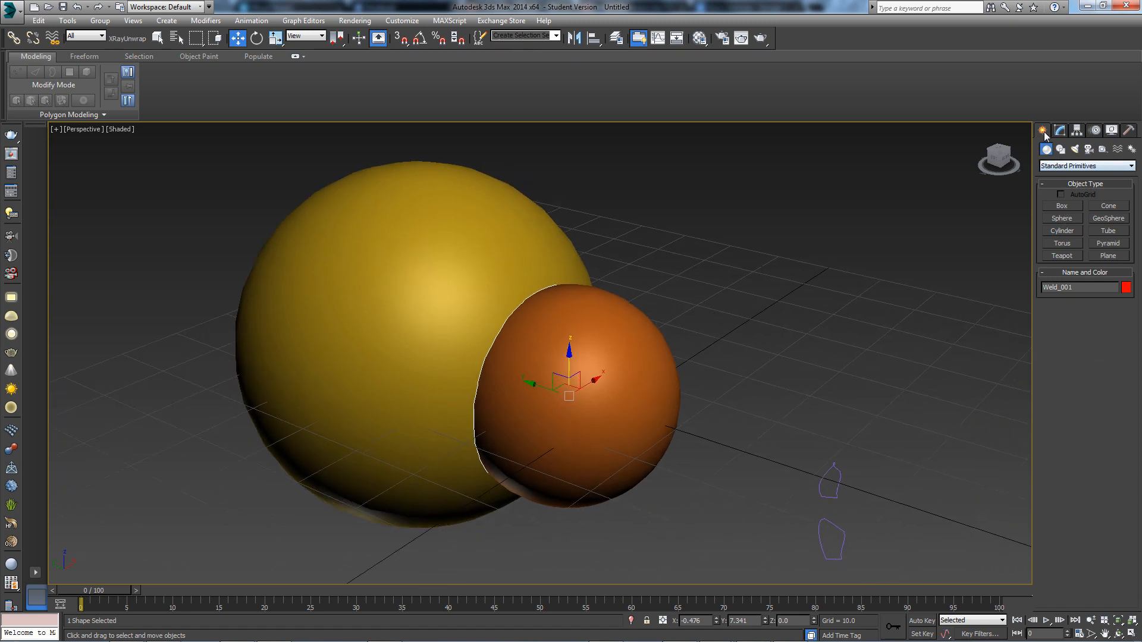
Loft a hand-drawn cross-section shape along the weld spline to form a seam bead
{"action": "left_click", "coordinate": [1085, 166]}
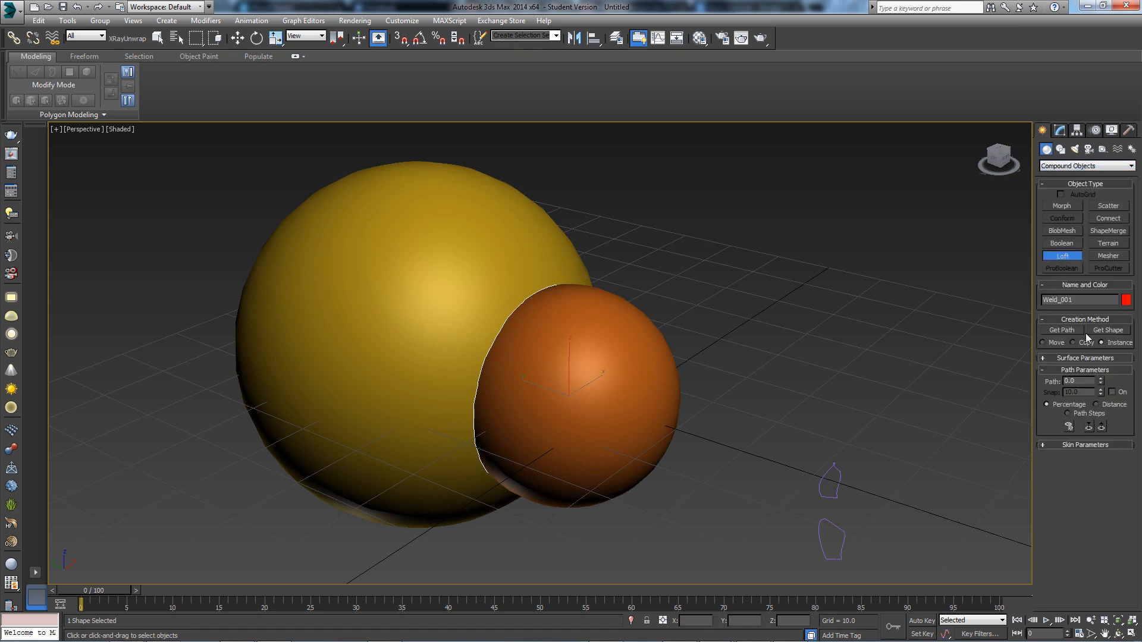
{"action": "left_click", "coordinate": [1107, 331]}
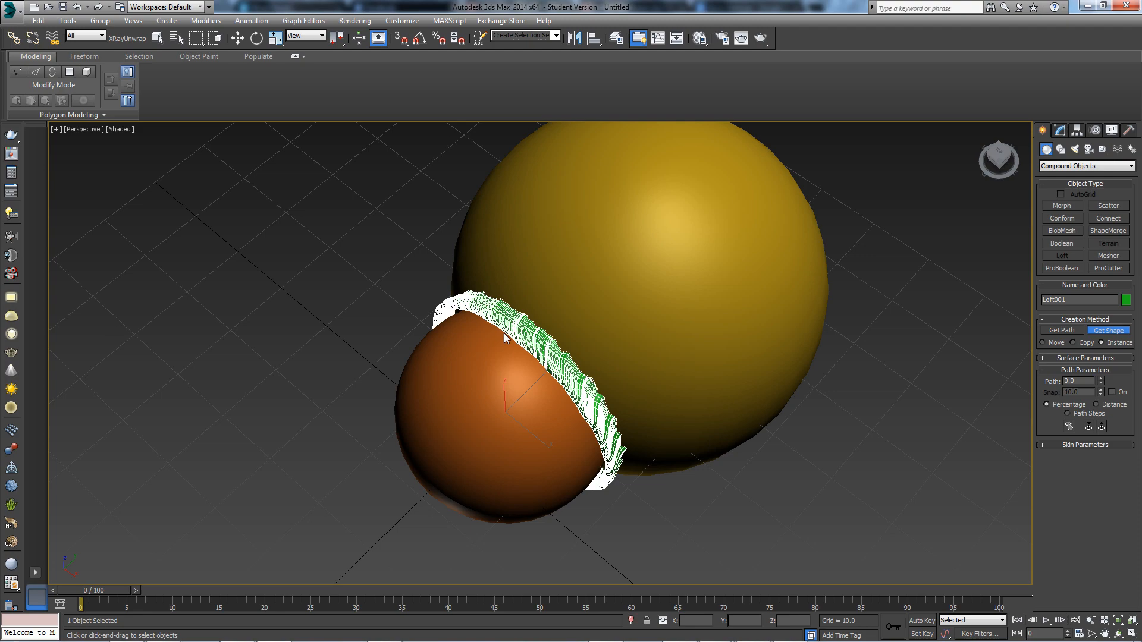
{"action": "scroll", "scroll_direction": "down", "scroll_amount": 3}
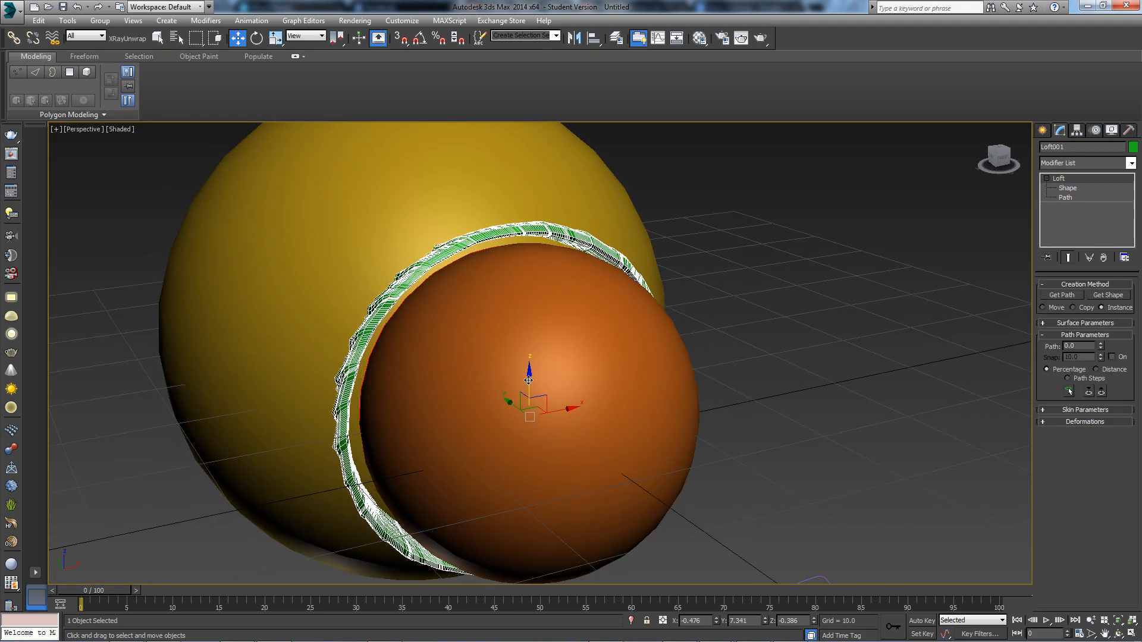
Expand the Loft entry in the modifier stack and activate its Shape sub-object level
{"action": "left_click", "coordinate": [1066, 188]}
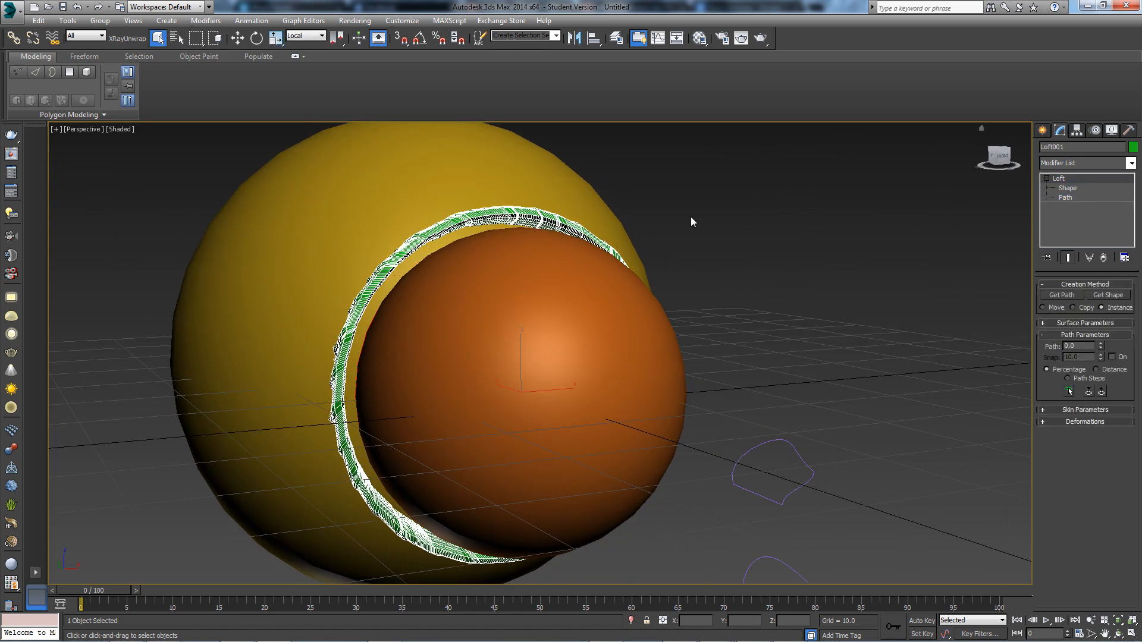
{"action": "left_click", "coordinate": [1067, 188]}
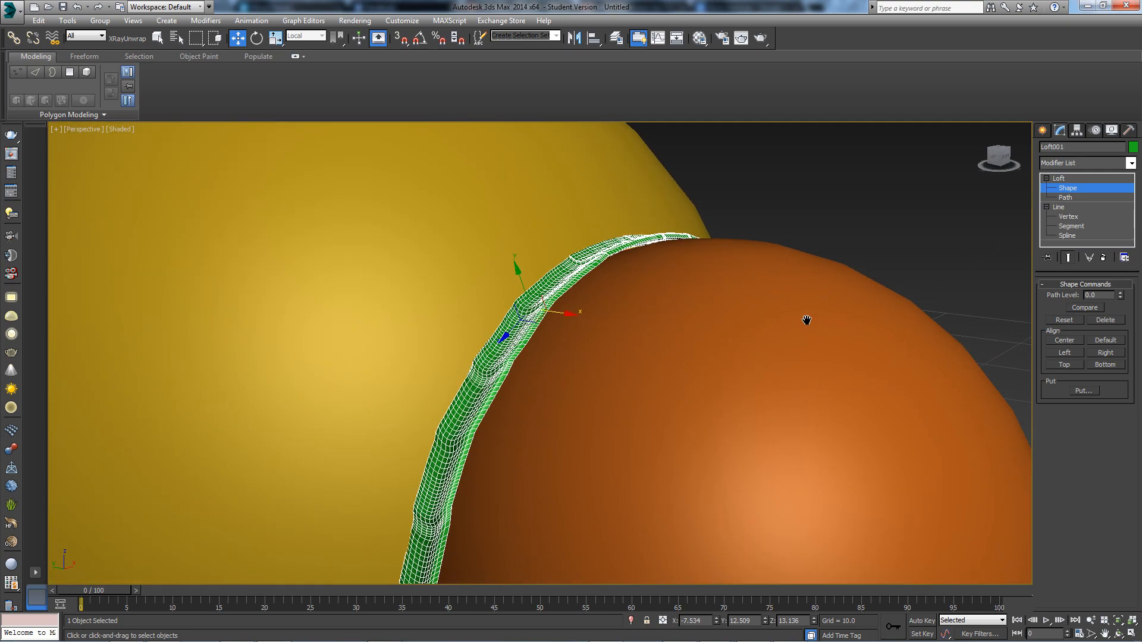
{"action": "mouse_move", "coordinate": [583, 282]}
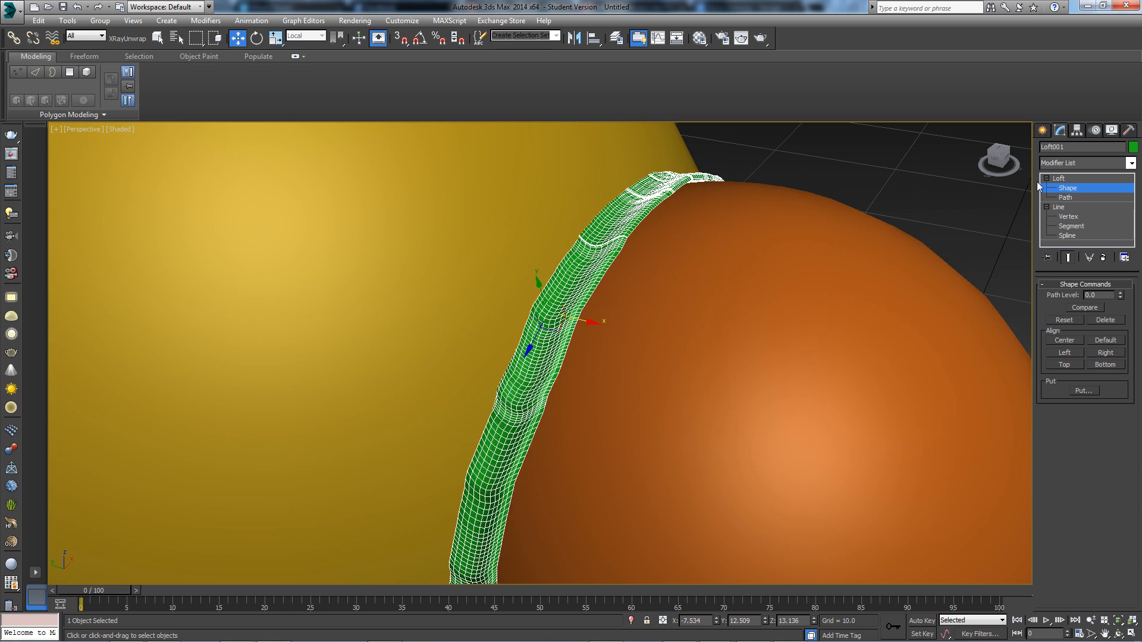
{"action": "mouse_move", "coordinate": [1057, 227]}
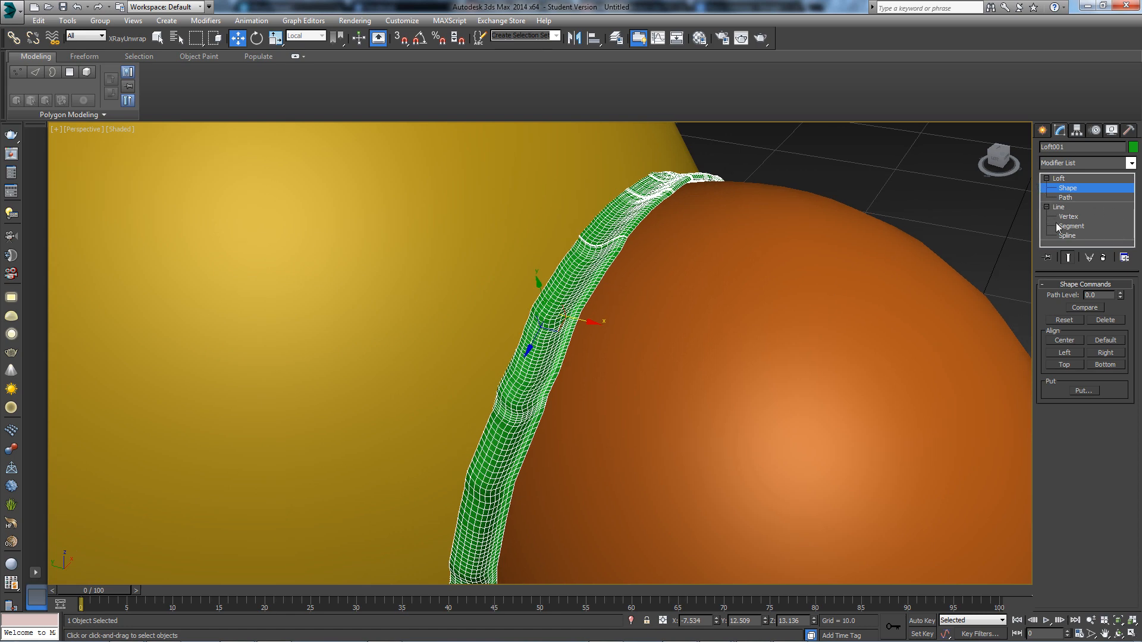
In shaded view, drag a cross-section line vertex to flatten the seam band's profile
{"action": "left_click", "coordinate": [1068, 217]}
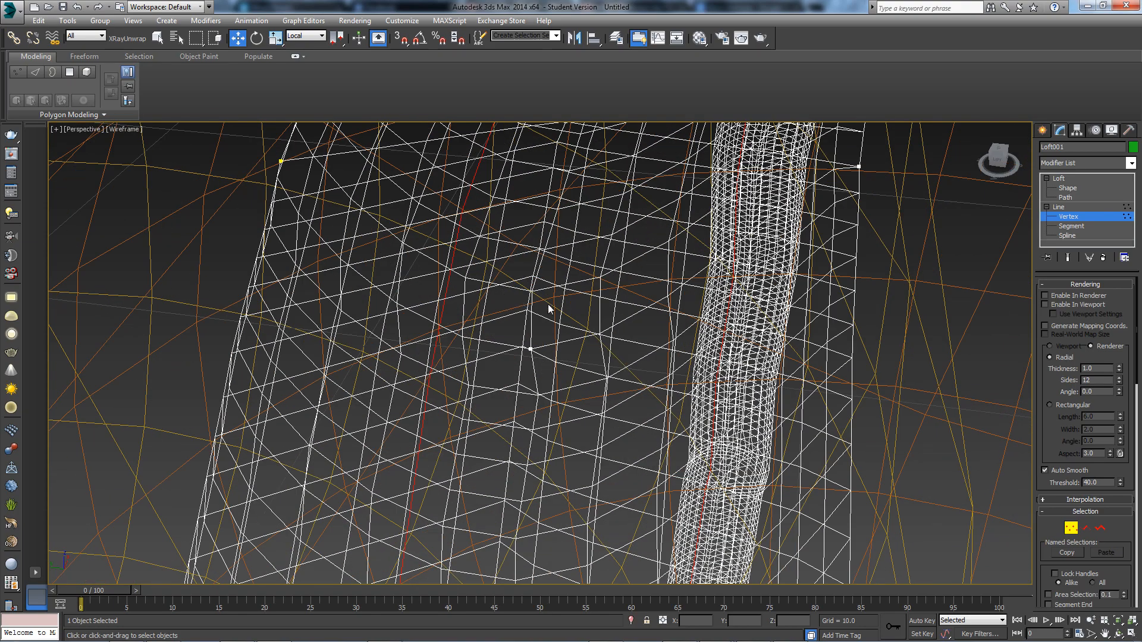
{"action": "key", "text": "F3"}
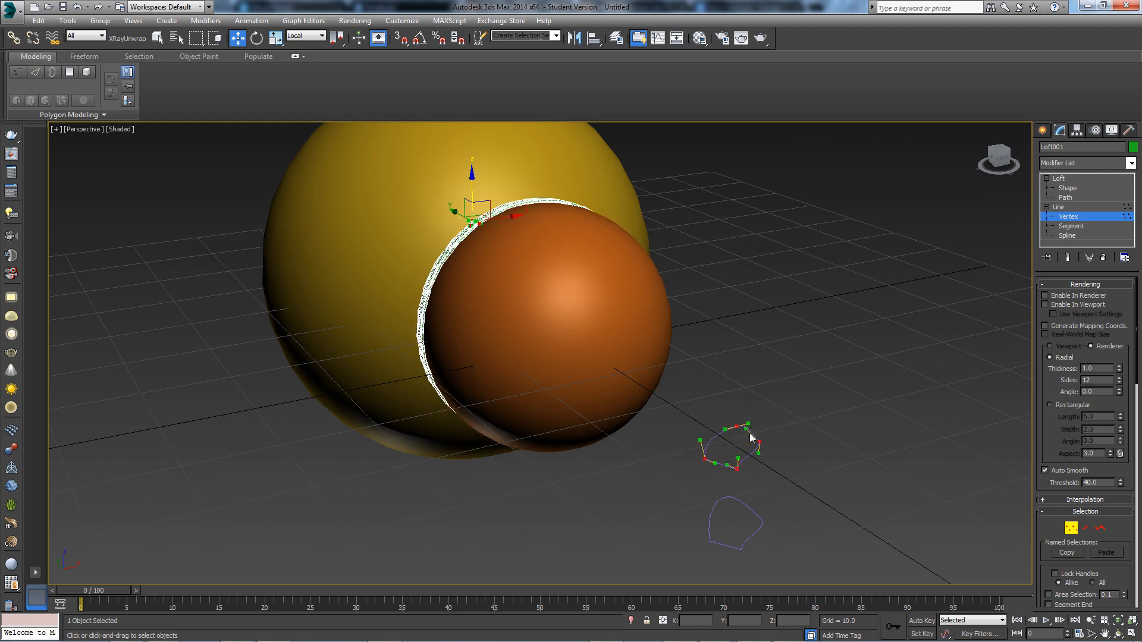
{"action": "scroll", "scroll_direction": "down", "scroll_amount": 3}
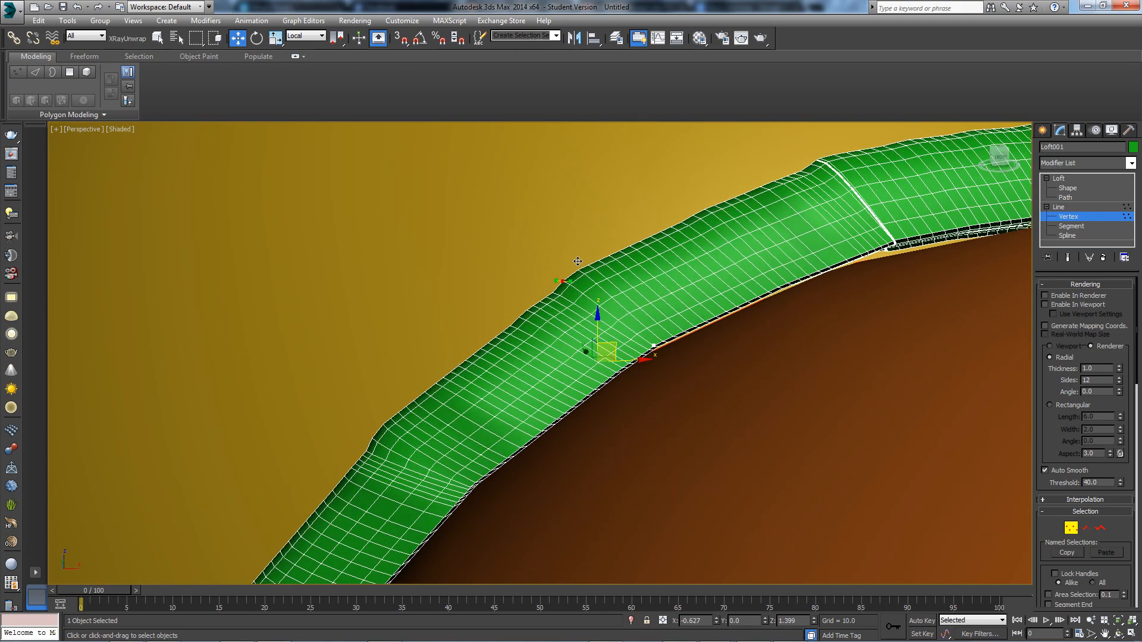
{"action": "left_click_drag", "start_coordinate": [578, 262], "coordinate": [612, 306]}
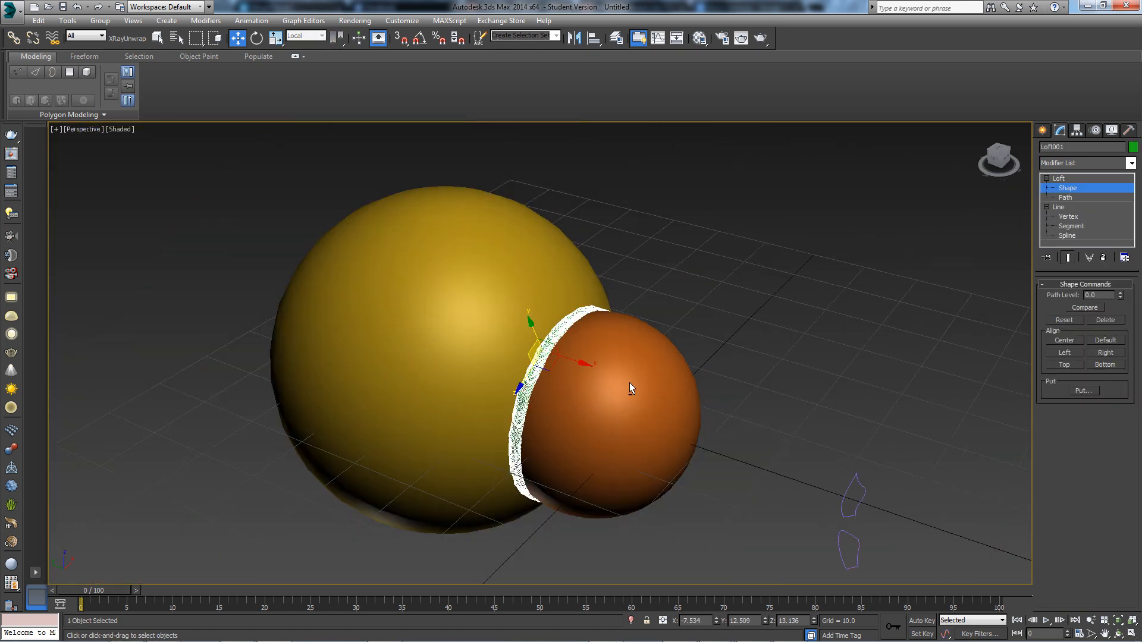
{"action": "left_click_drag", "start_coordinate": [630, 390], "coordinate": [612, 413]}
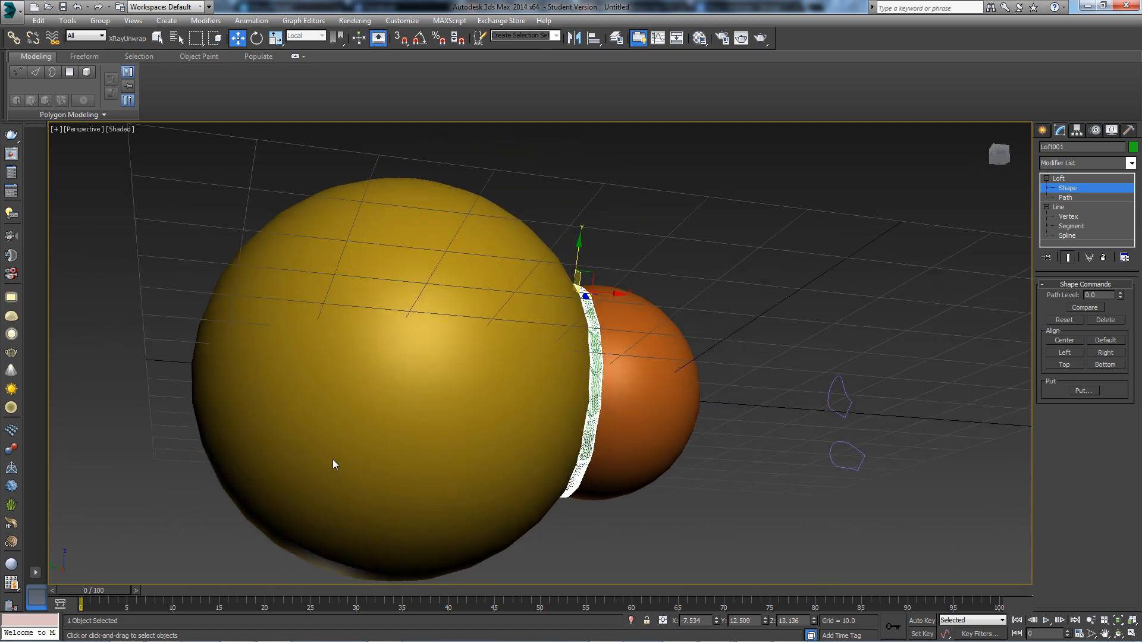
{"action": "mouse_move", "coordinate": [847, 406]}
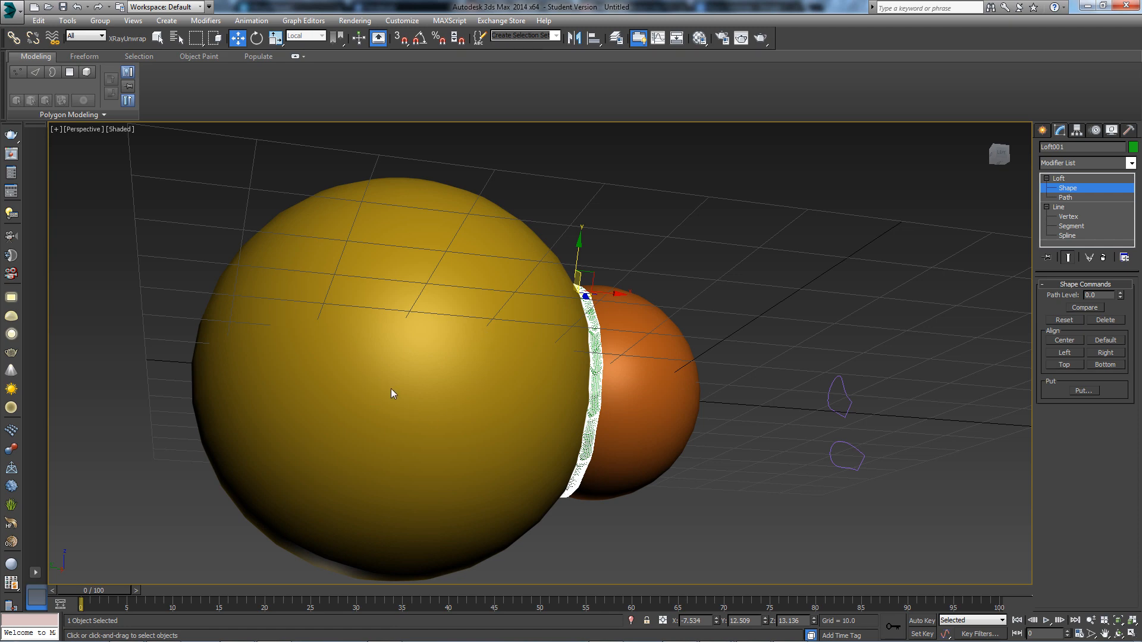
{"action": "left_click_drag", "start_coordinate": [393, 393], "coordinate": [590, 414]}
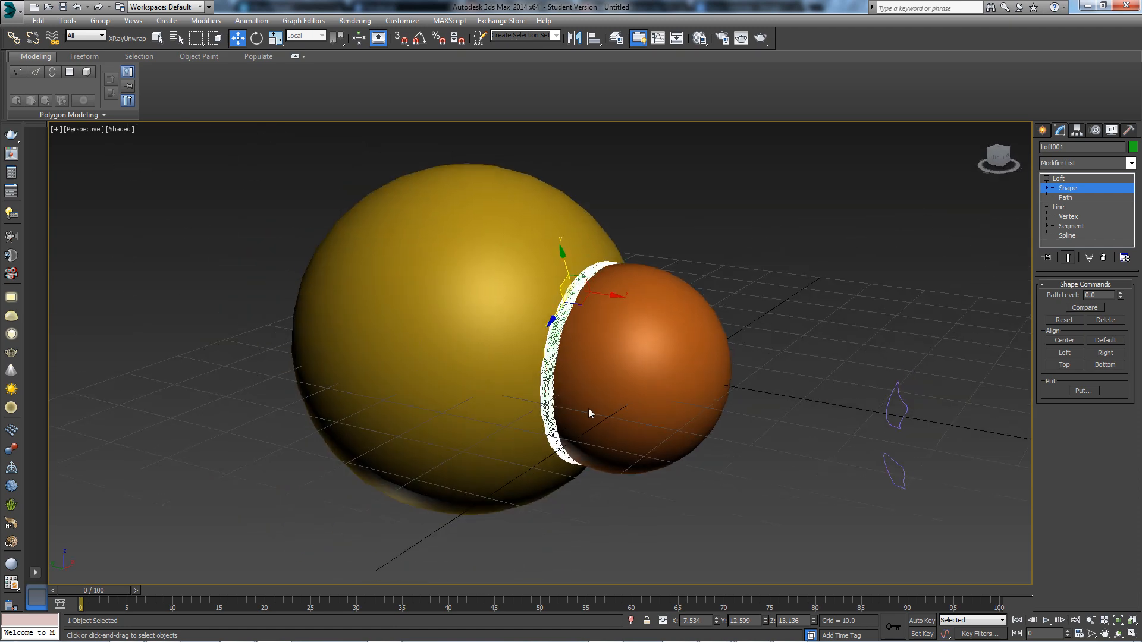